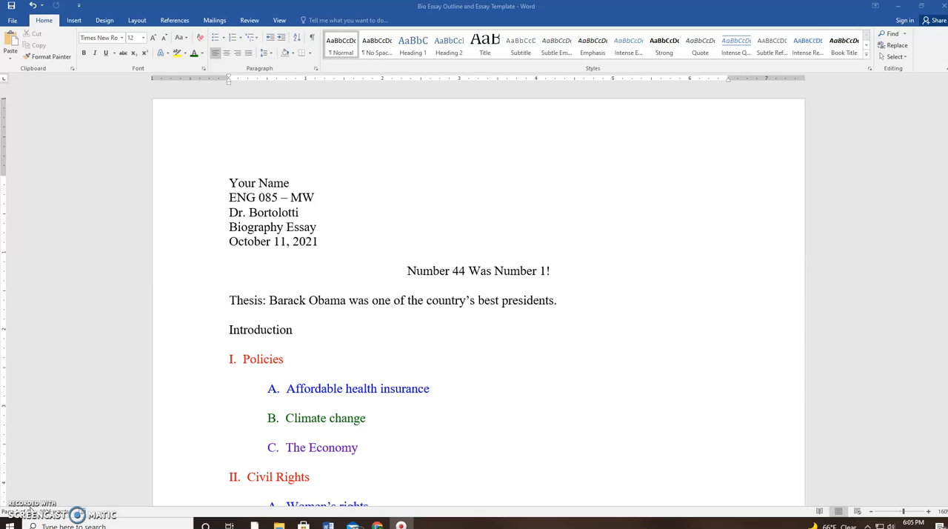
mouse_move(415, 215)
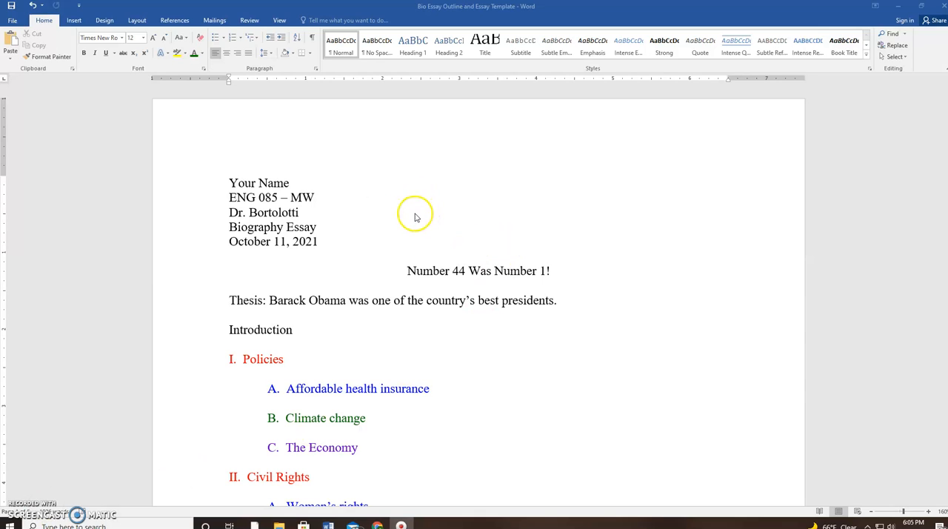
mouse_move(416, 216)
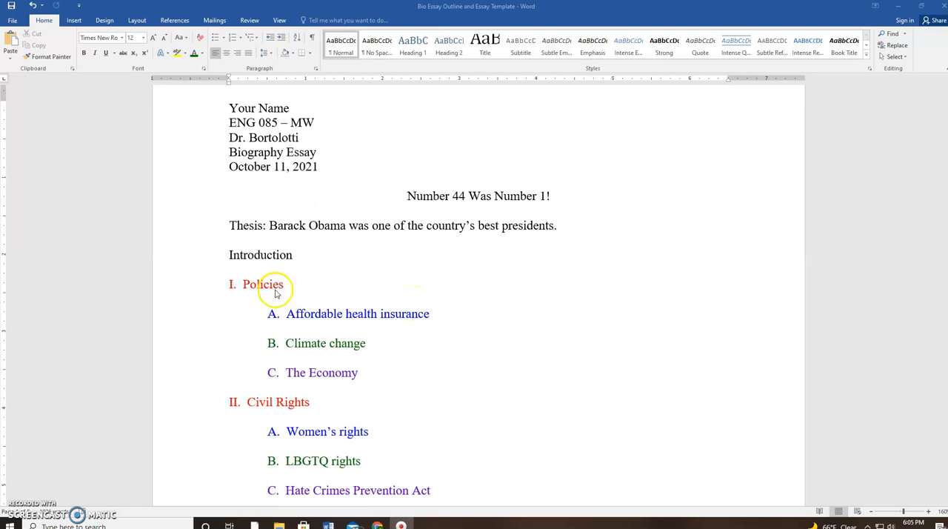
Review the title page, selecting the Barack Obama thesis sentence and the word Introduction.
scroll("down", 3)
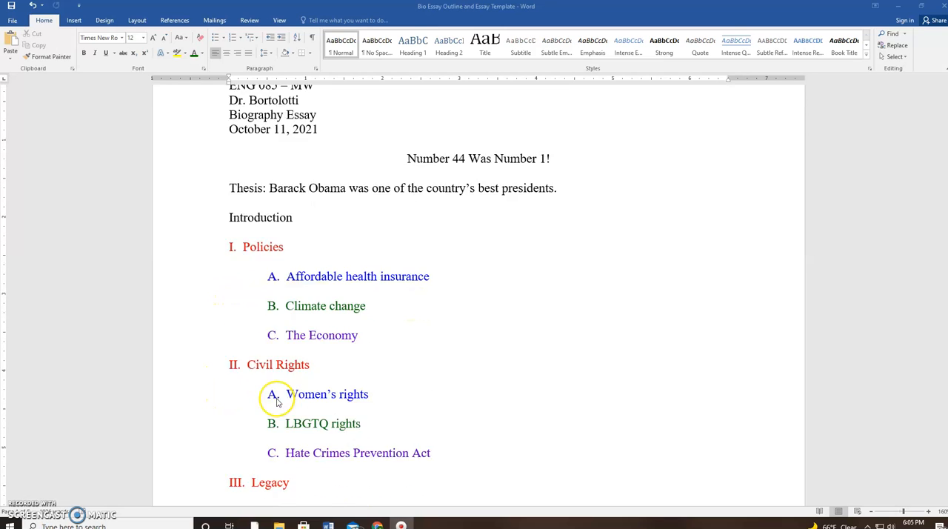
scroll("down", 3)
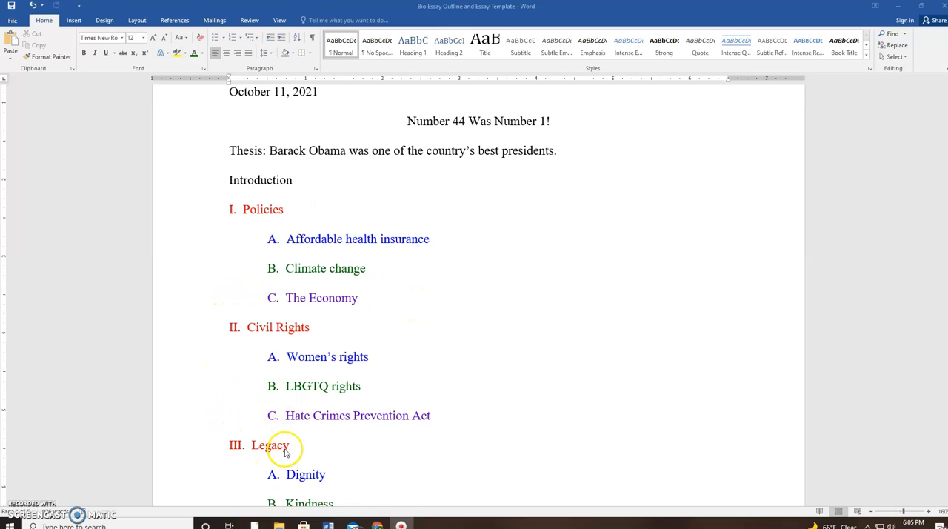
mouse_move(259, 230)
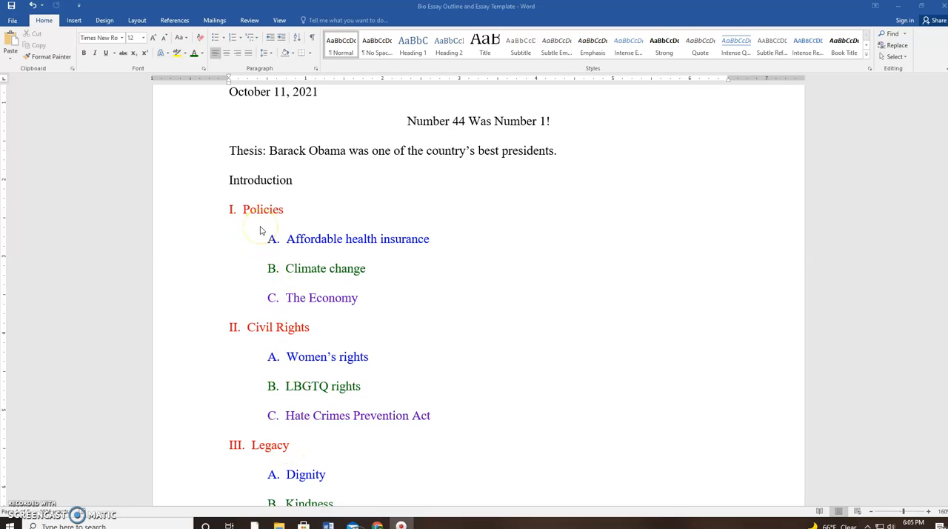
scroll("up", 3)
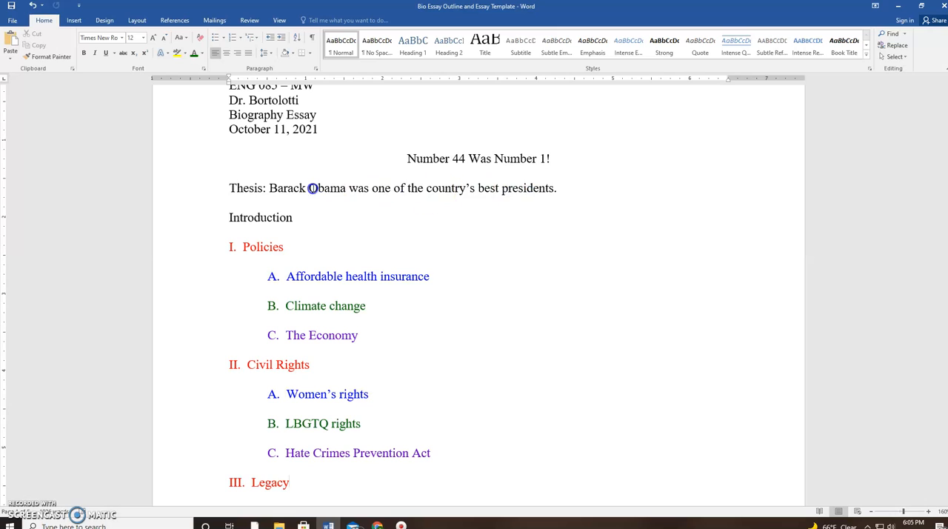
left_click_drag(270, 187, 503, 187)
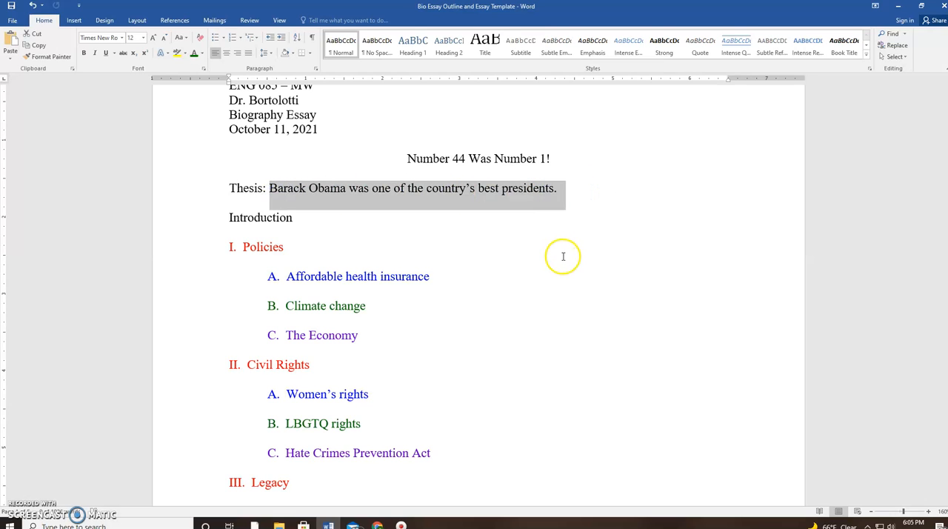
mouse_move(563, 256)
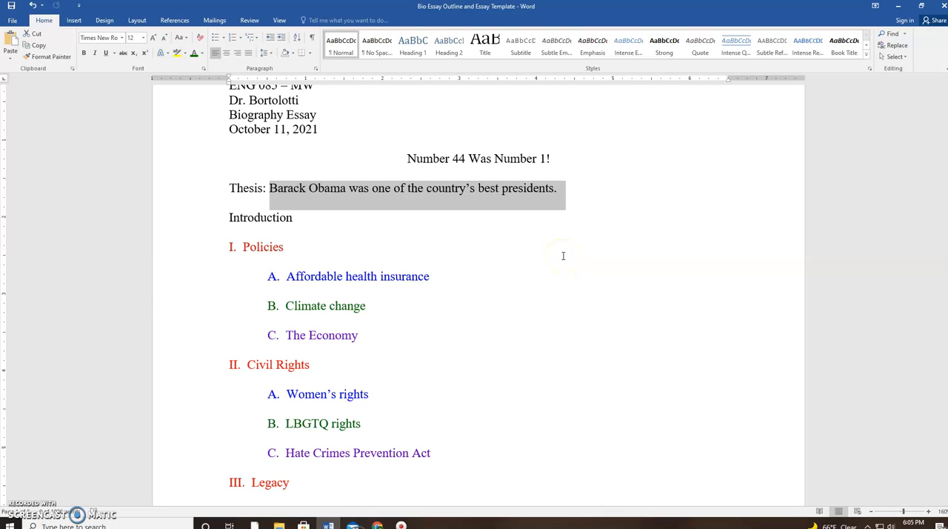
mouse_move(486, 205)
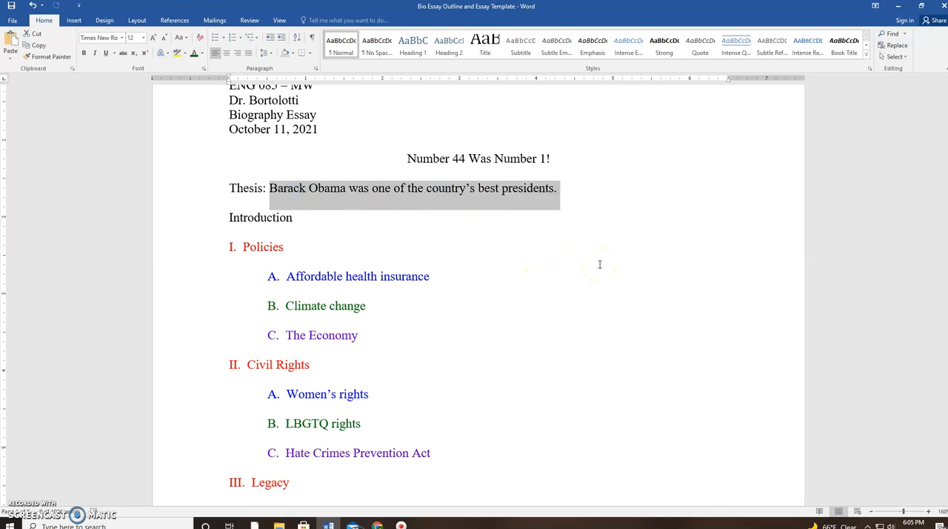
mouse_move(379, 231)
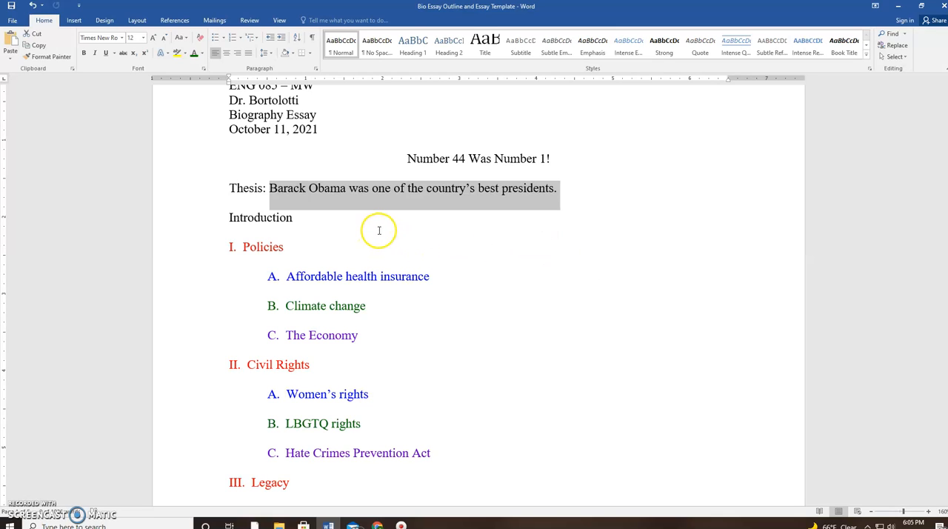
mouse_move(415, 231)
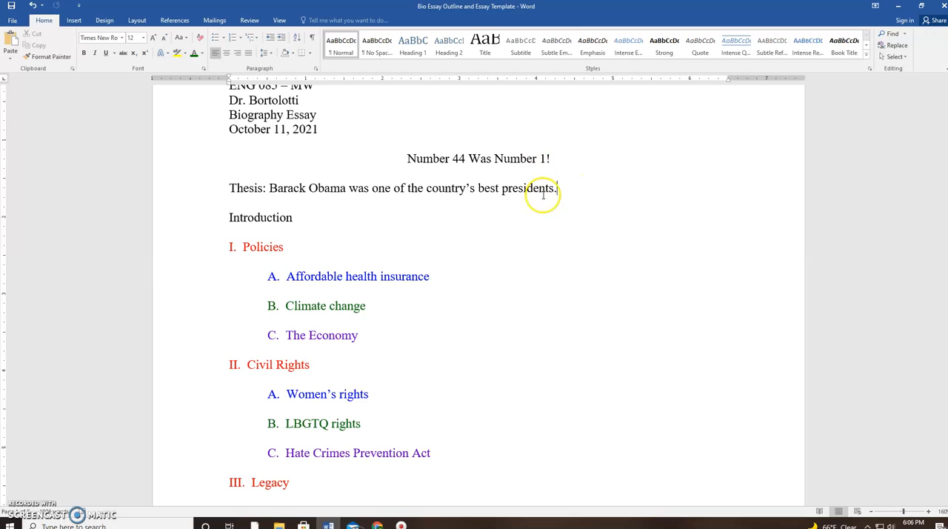
mouse_move(602, 224)
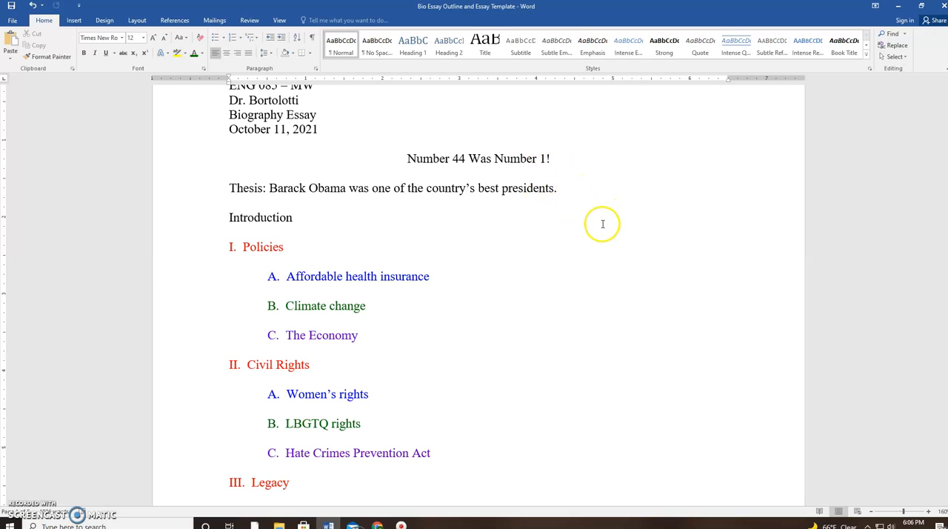
mouse_move(560, 192)
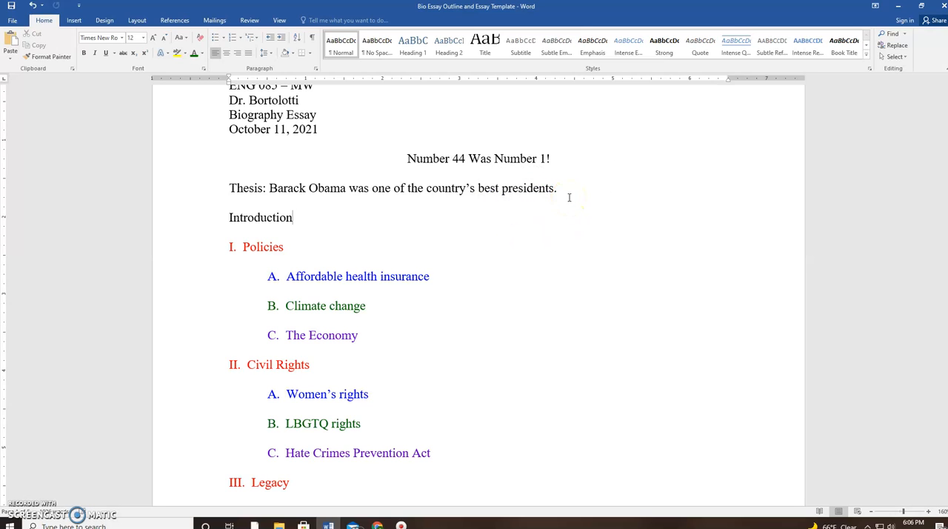
double_click(260, 216)
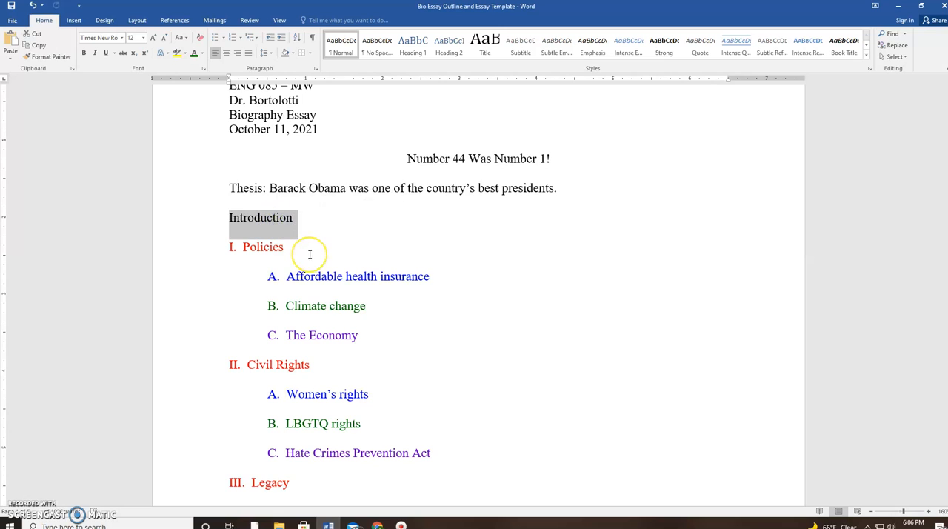
scroll("down", 3)
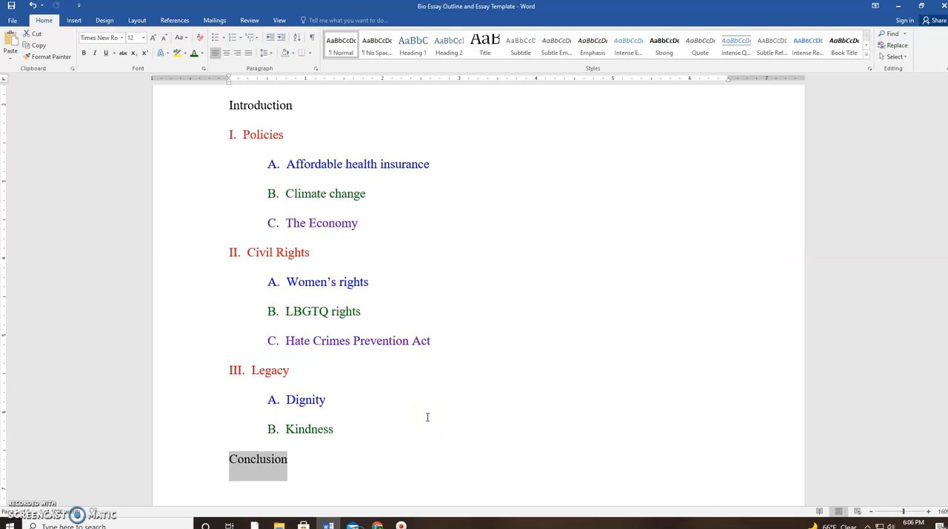
mouse_move(228, 133)
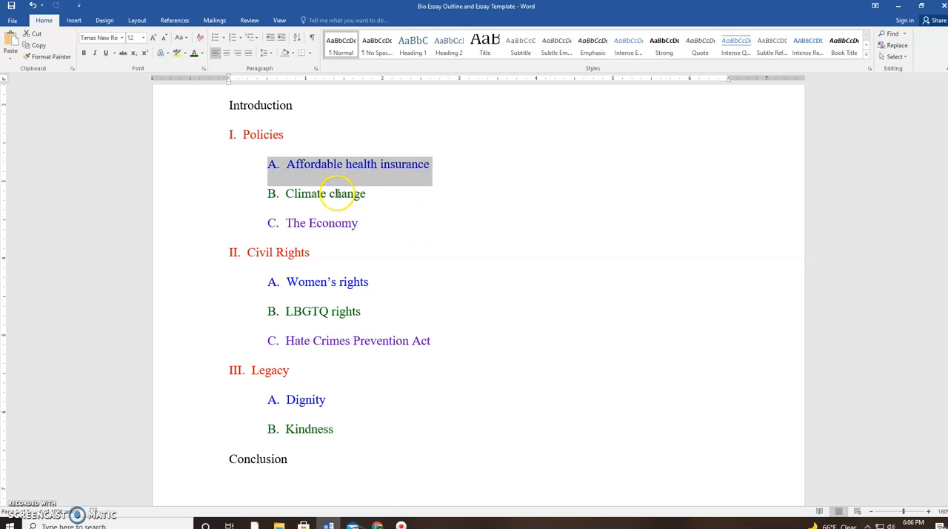
Point out the Climate change, Economy and Hate Crimes Prevention Act subpoints, then move to the Policies paragraph.
left_click(333, 192)
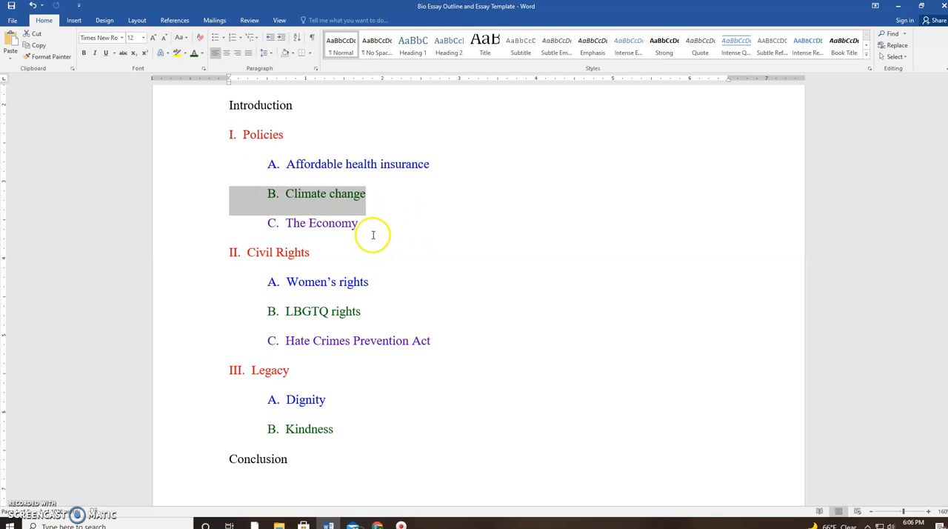
left_click(358, 222)
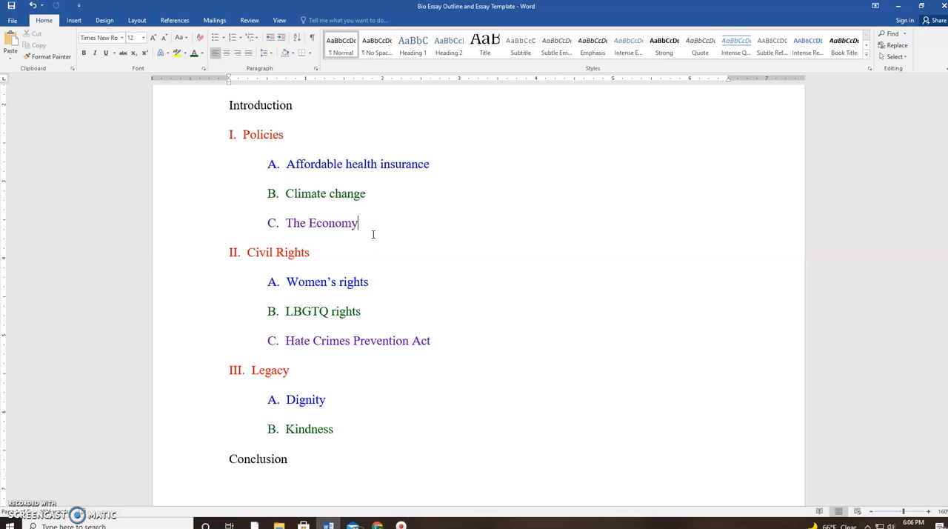
mouse_move(362, 225)
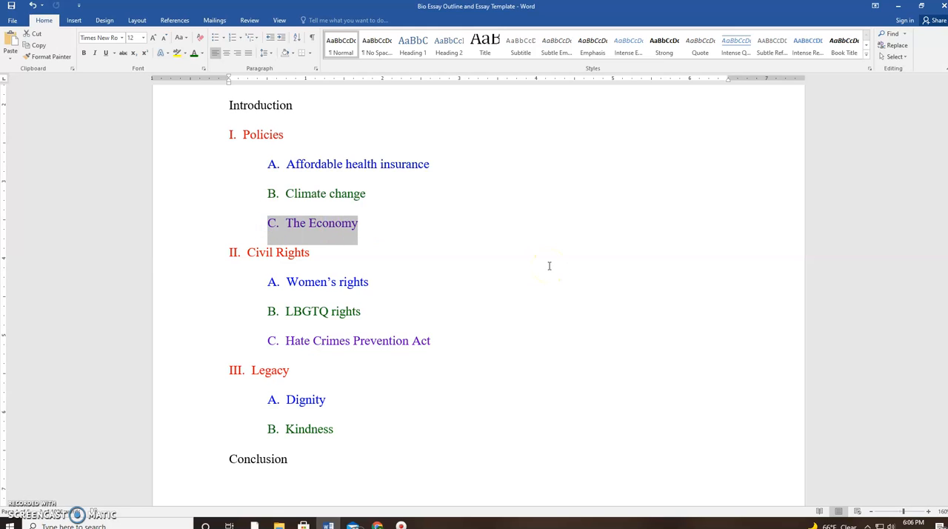
left_click(364, 192)
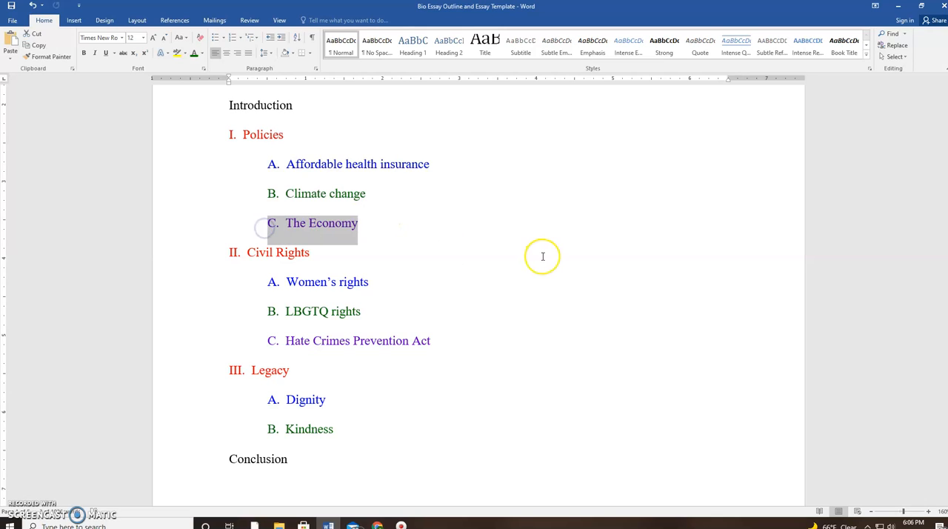
mouse_move(269, 163)
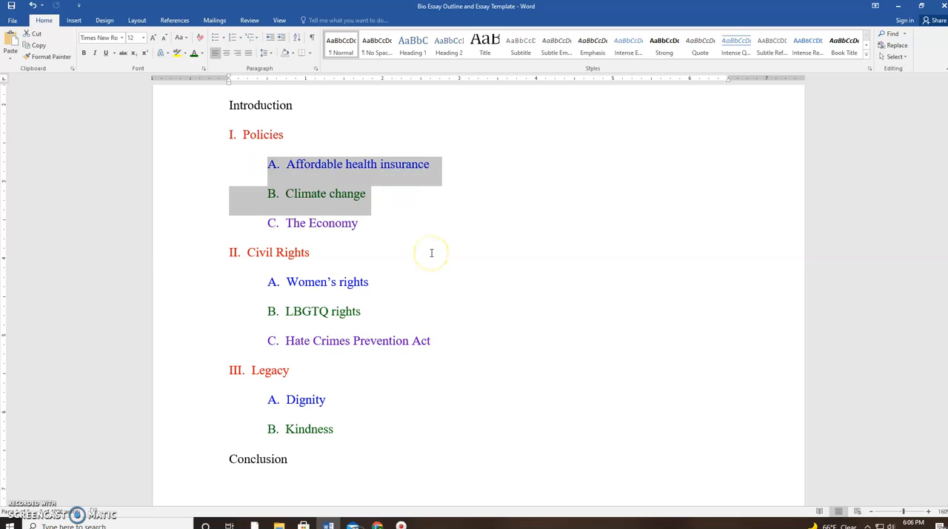
mouse_move(431, 252)
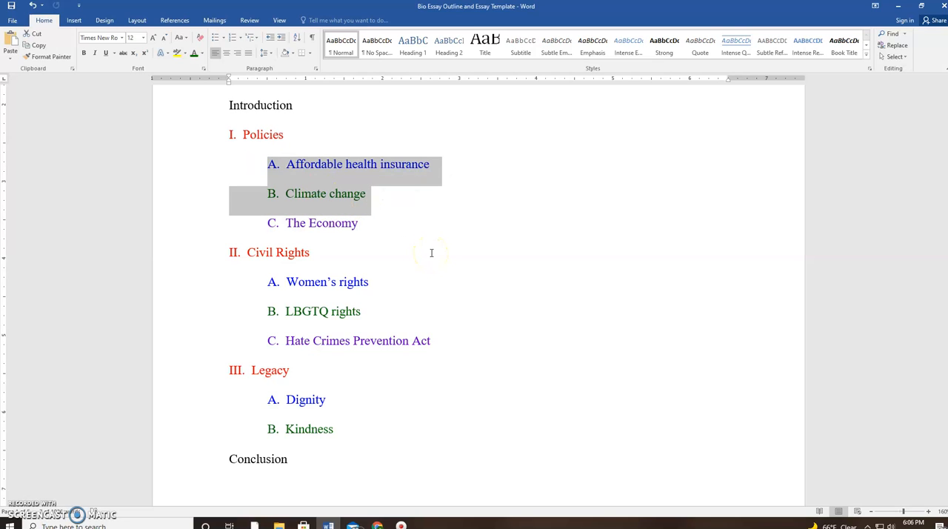
mouse_move(400, 191)
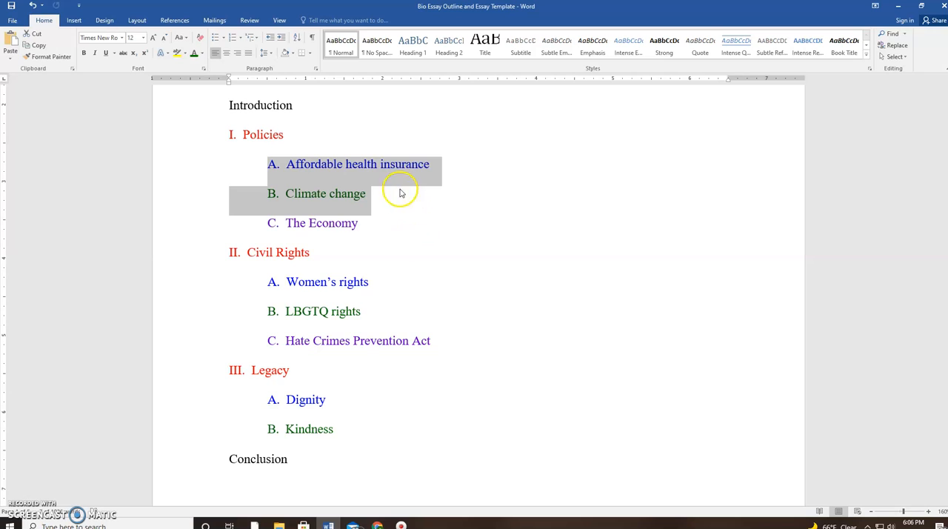
mouse_move(428, 341)
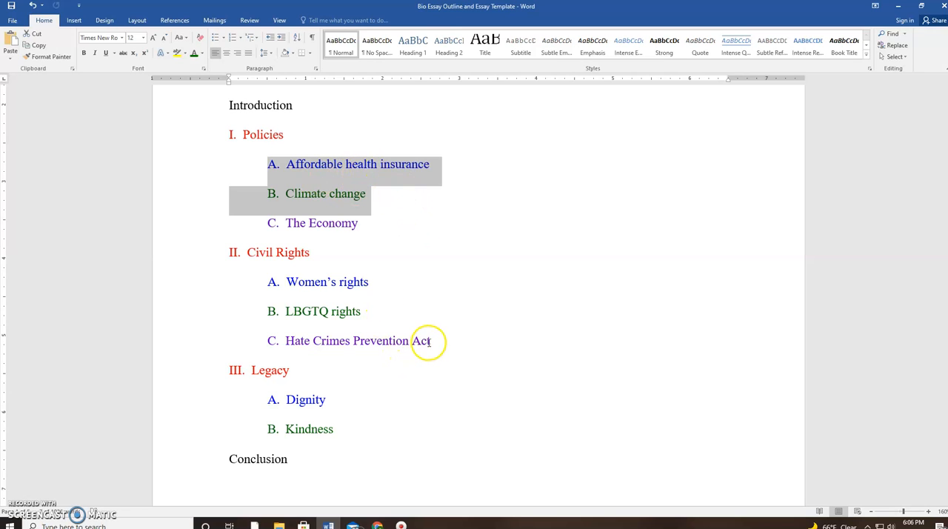
left_click(357, 340)
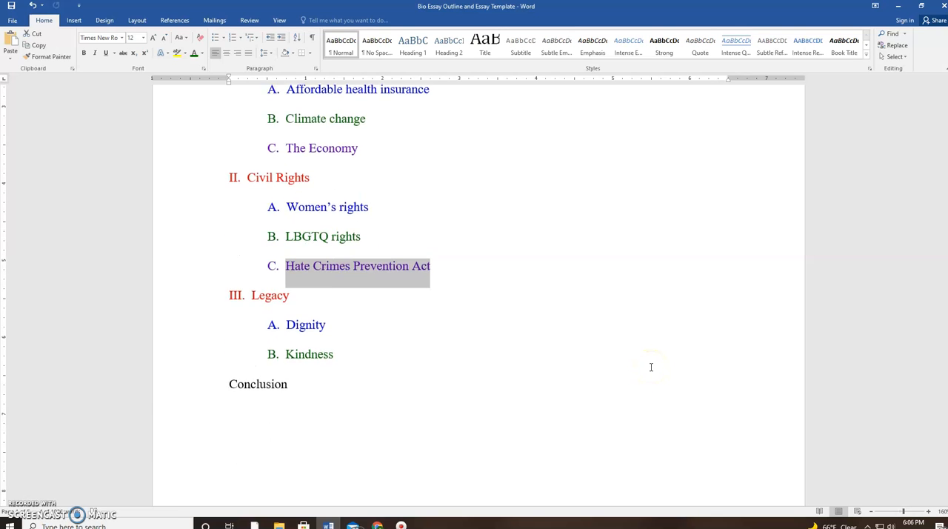
scroll("down", 3)
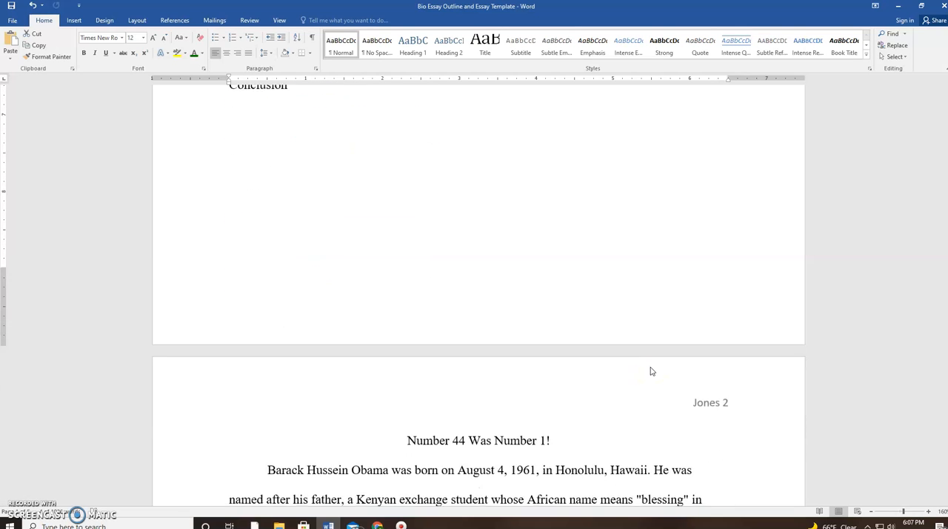
scroll("down", 3)
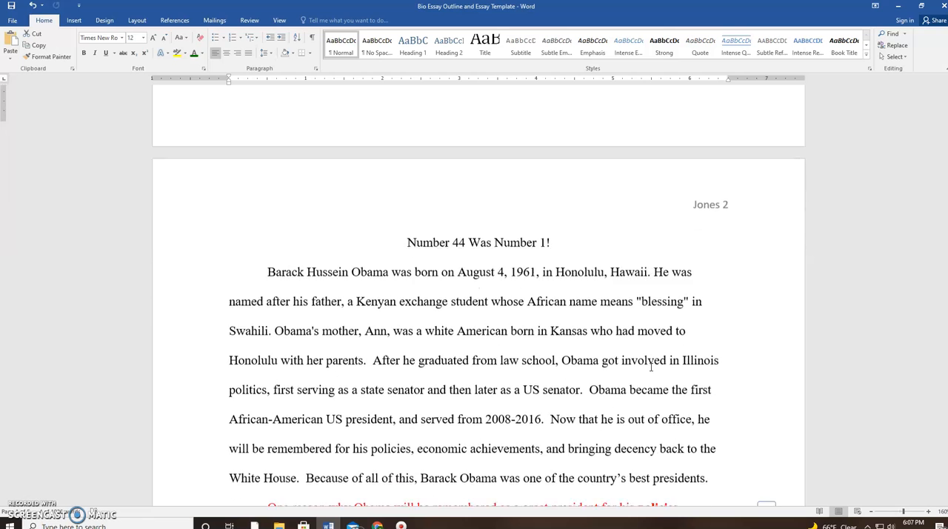
scroll("down", 3)
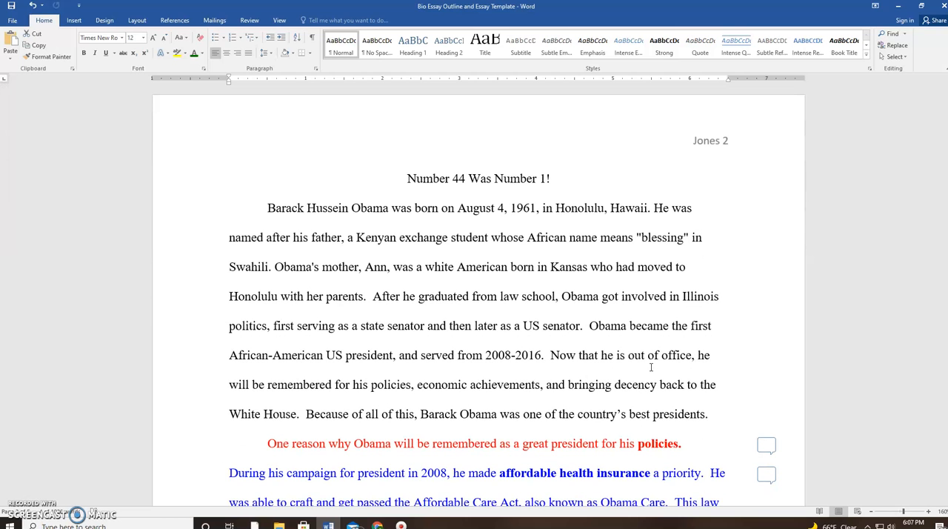
scroll("up", 3)
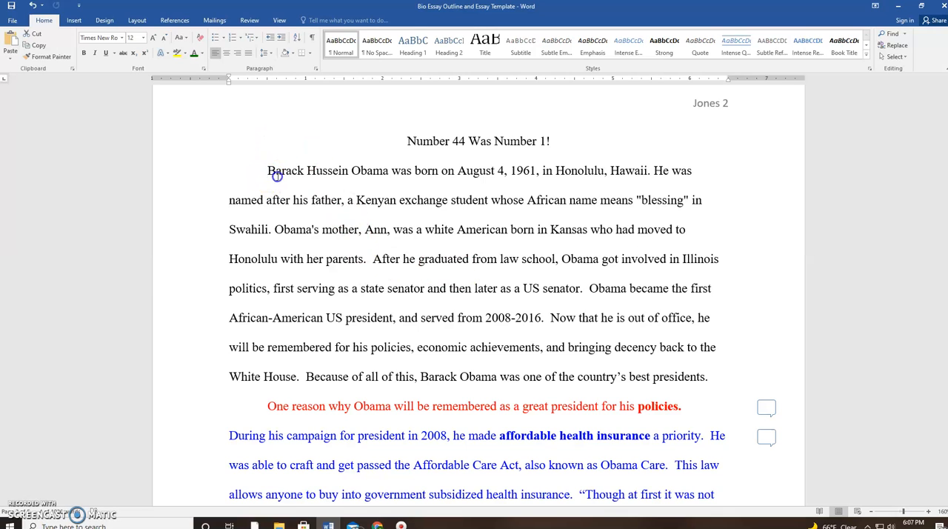
left_click_drag(267, 170, 531, 320)
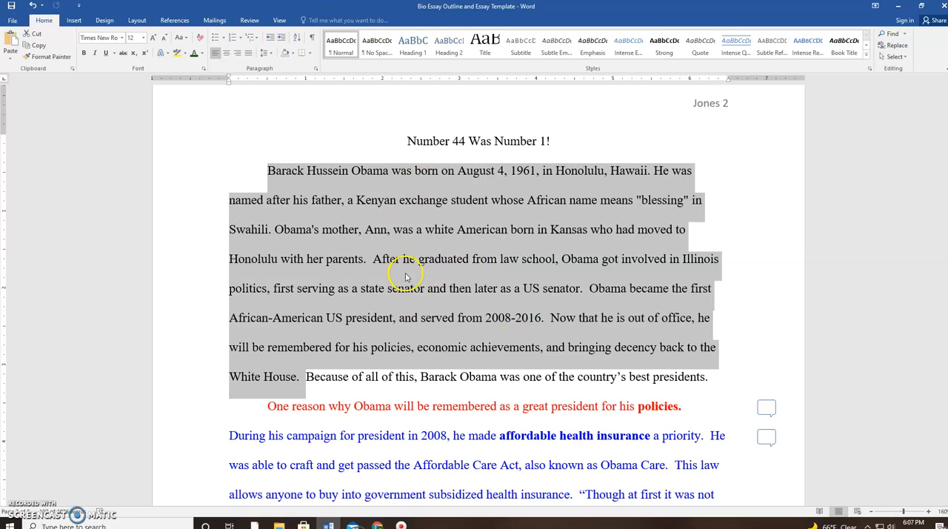
mouse_move(413, 265)
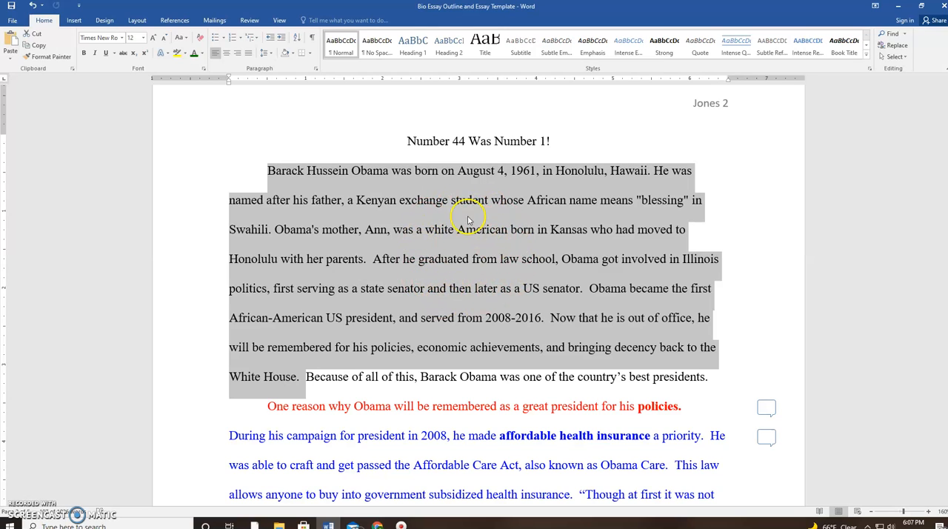
mouse_move(427, 283)
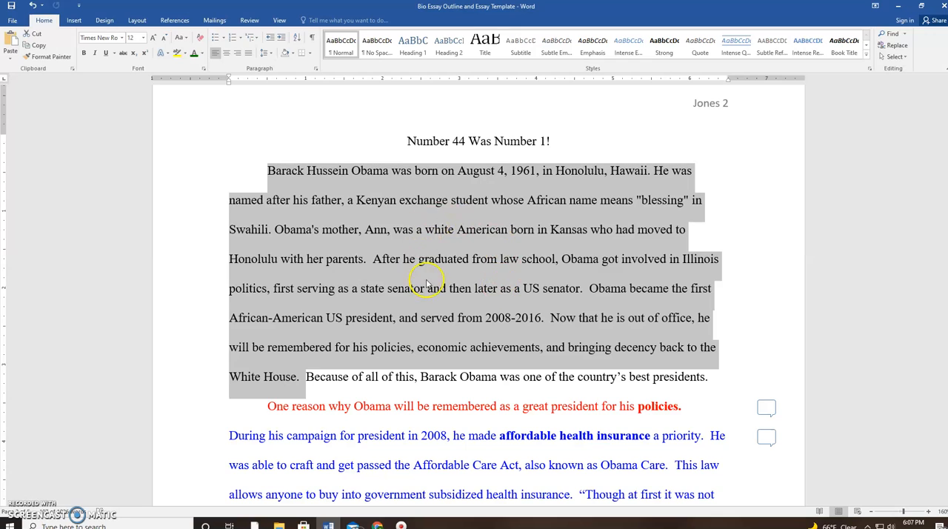
mouse_move(460, 298)
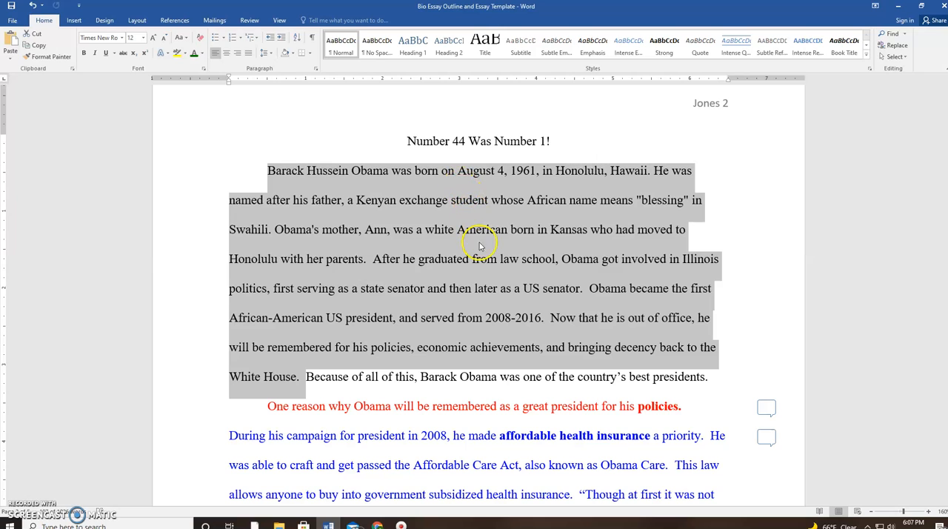
mouse_move(504, 344)
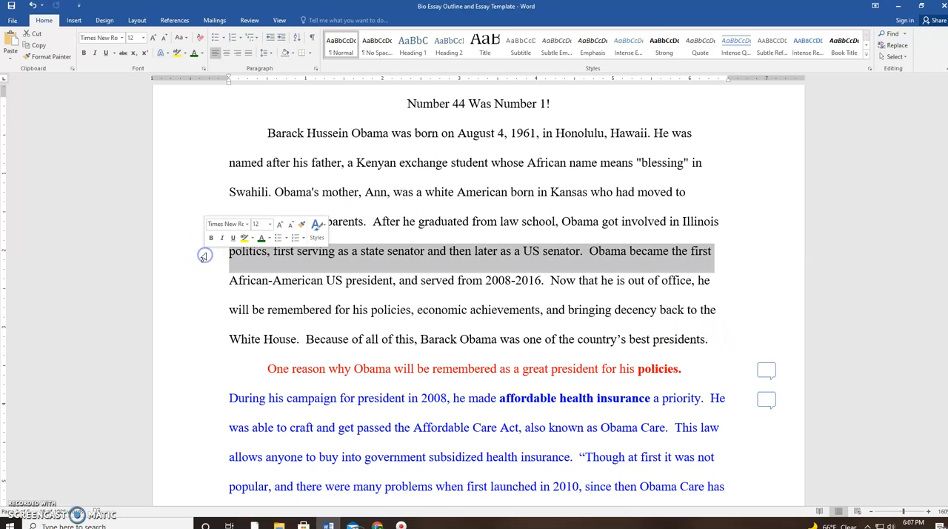
scroll("down", 3)
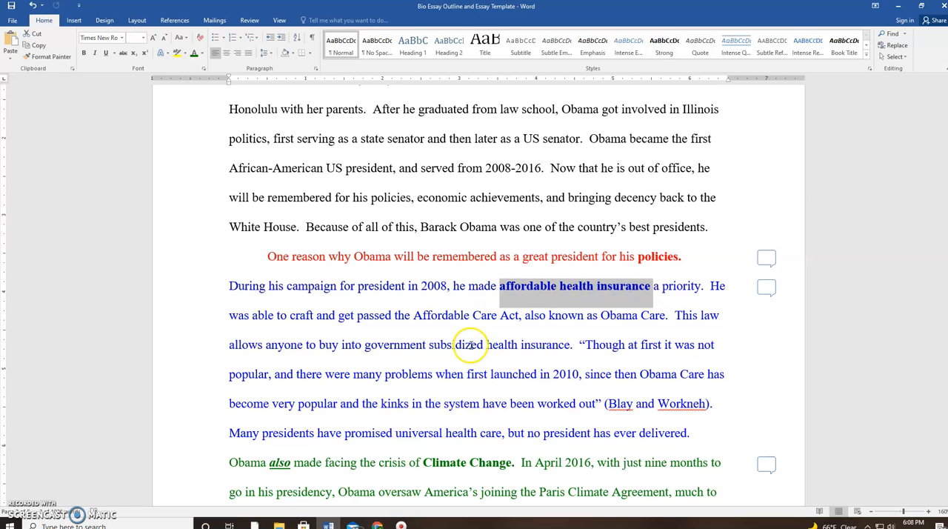
mouse_move(467, 306)
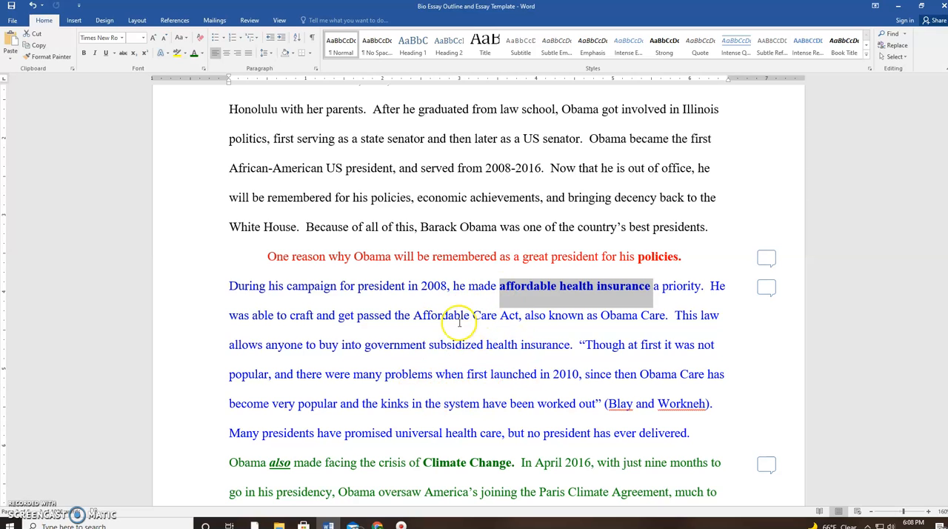
mouse_move(488, 403)
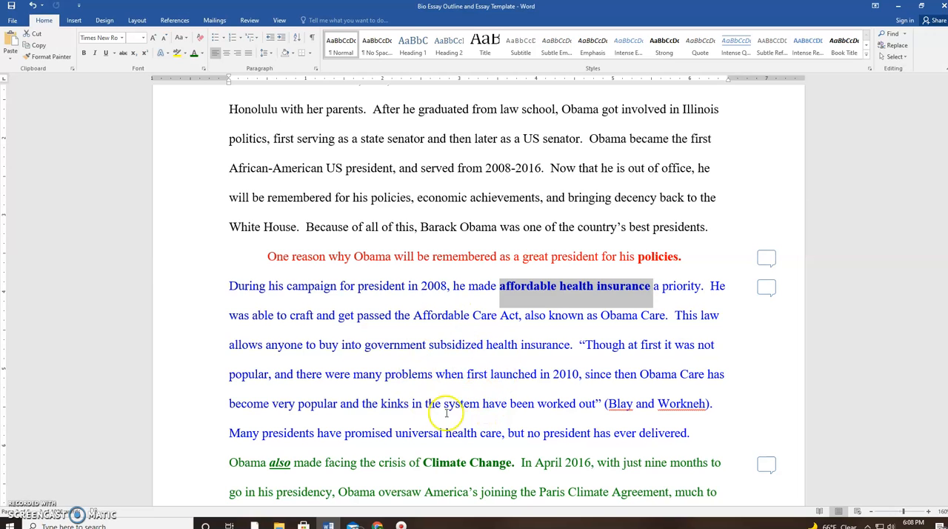
scroll("down", 3)
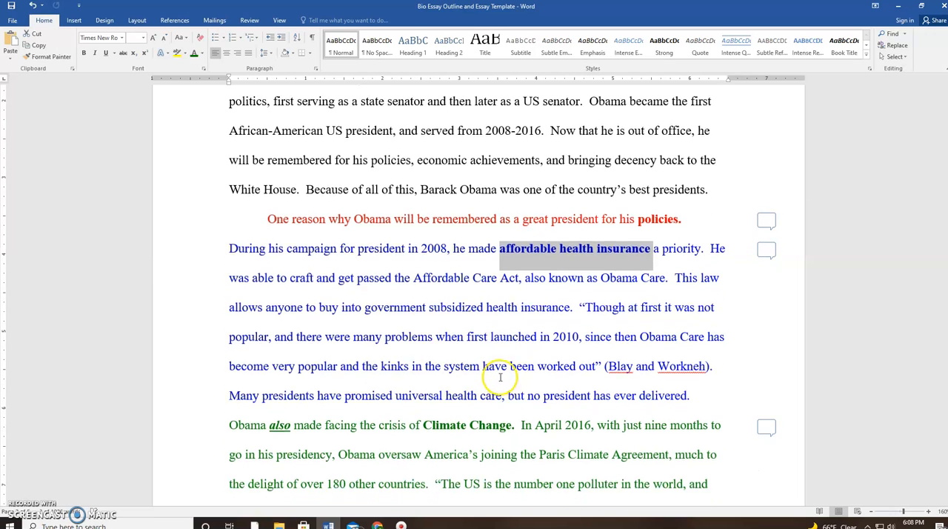
scroll("down", 3)
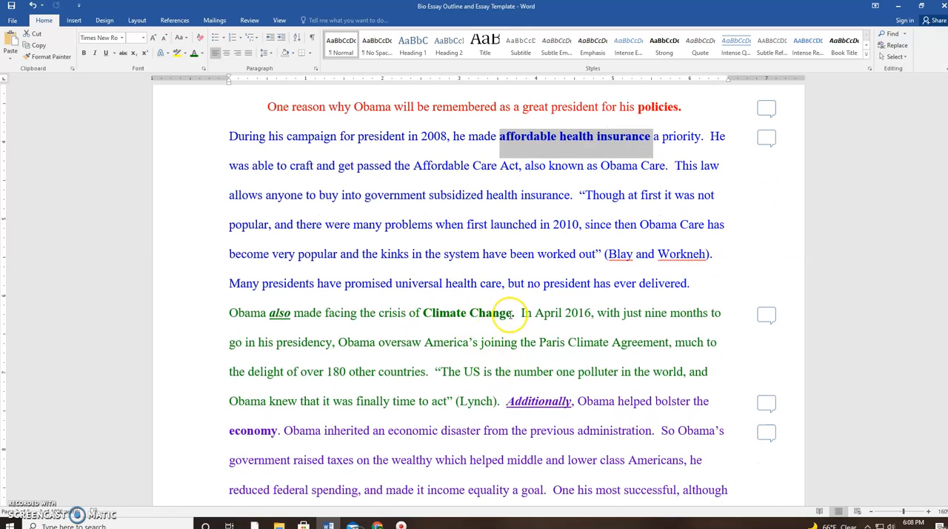
double_click(474, 313)
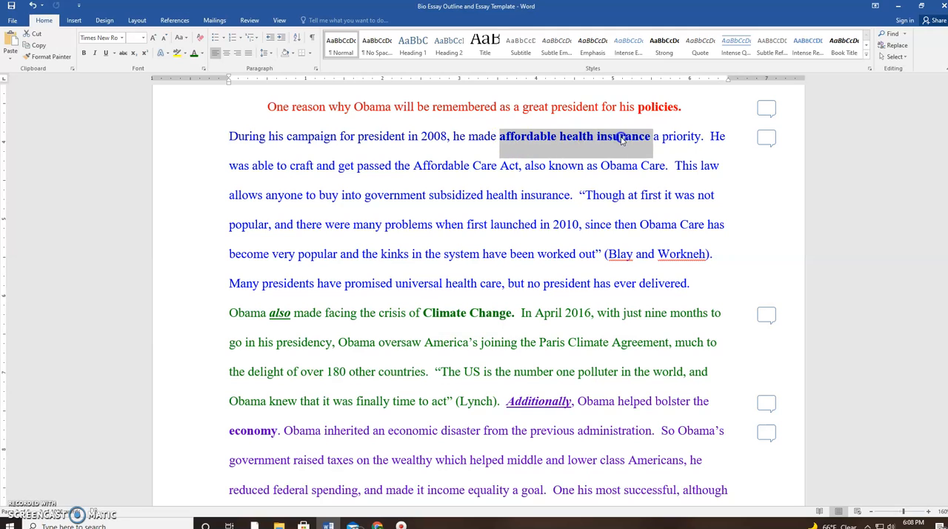
double_click(468, 312)
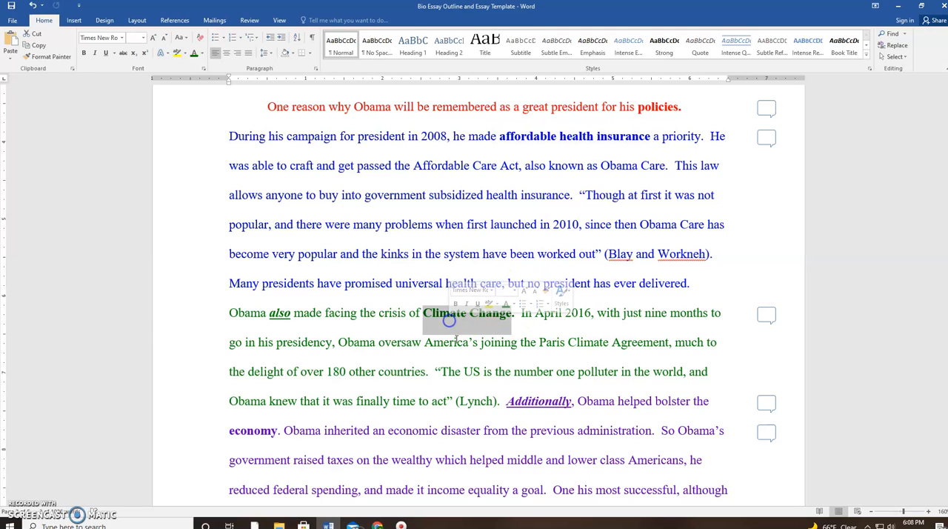
scroll("down", 3)
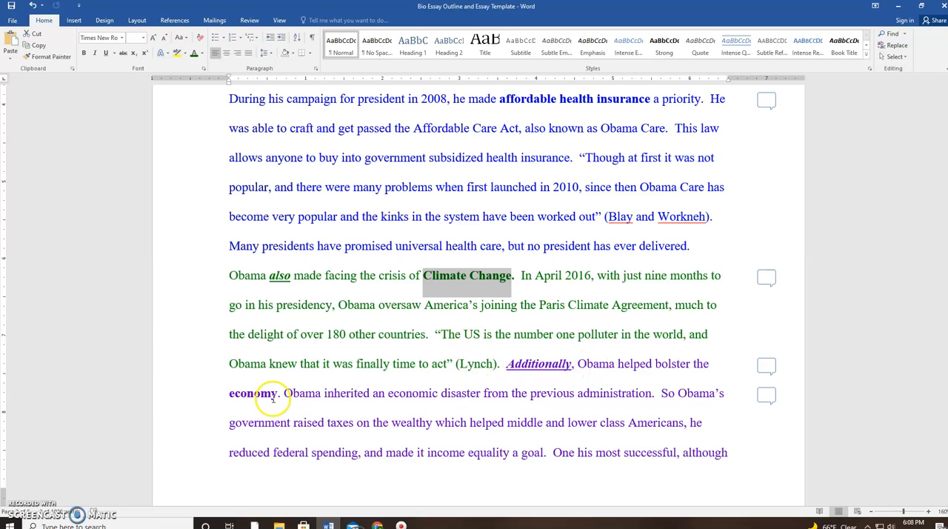
double_click(278, 276)
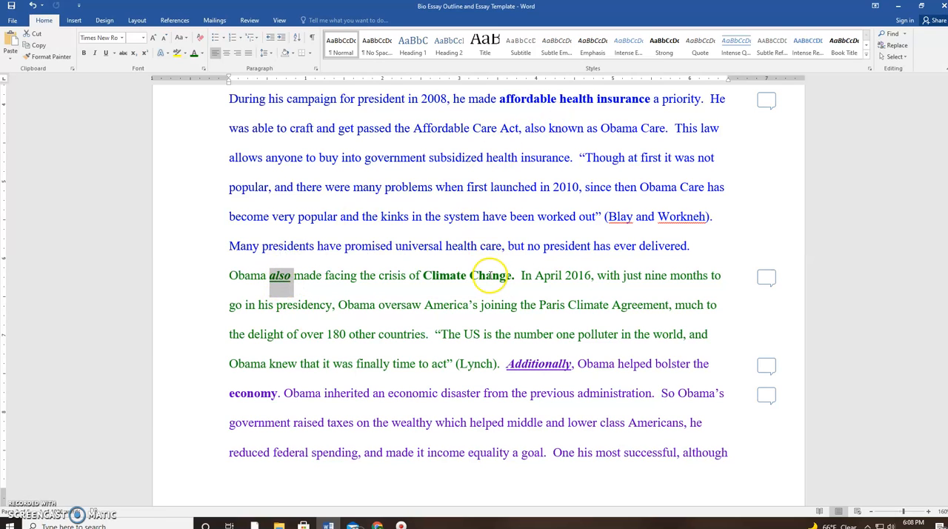
double_click(540, 365)
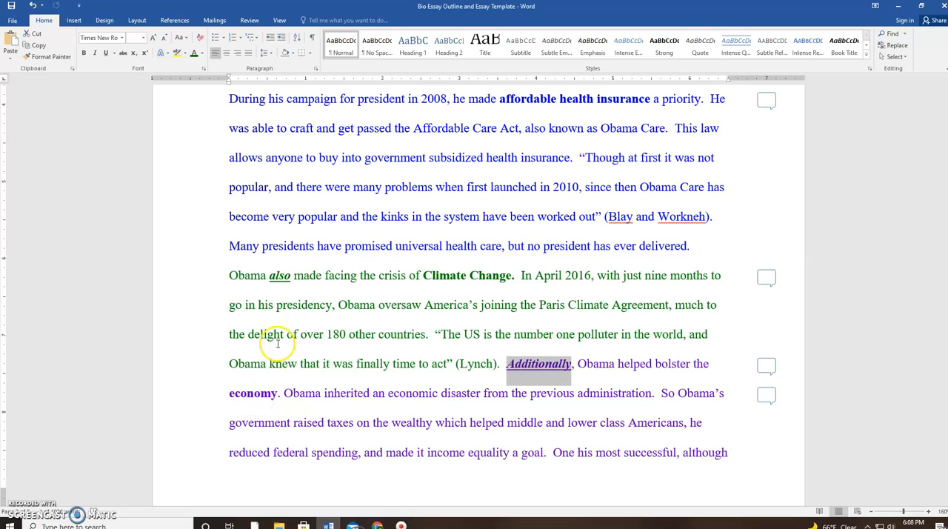
mouse_move(285, 282)
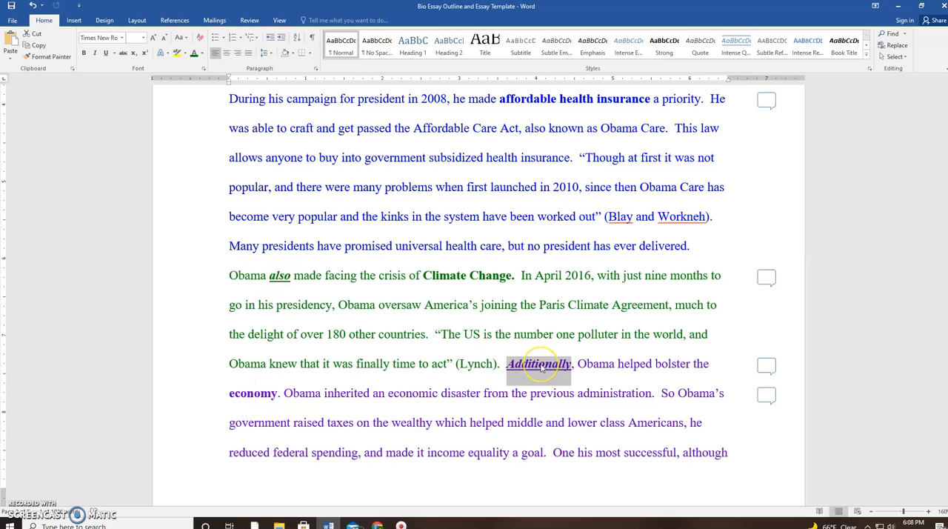
mouse_move(572, 339)
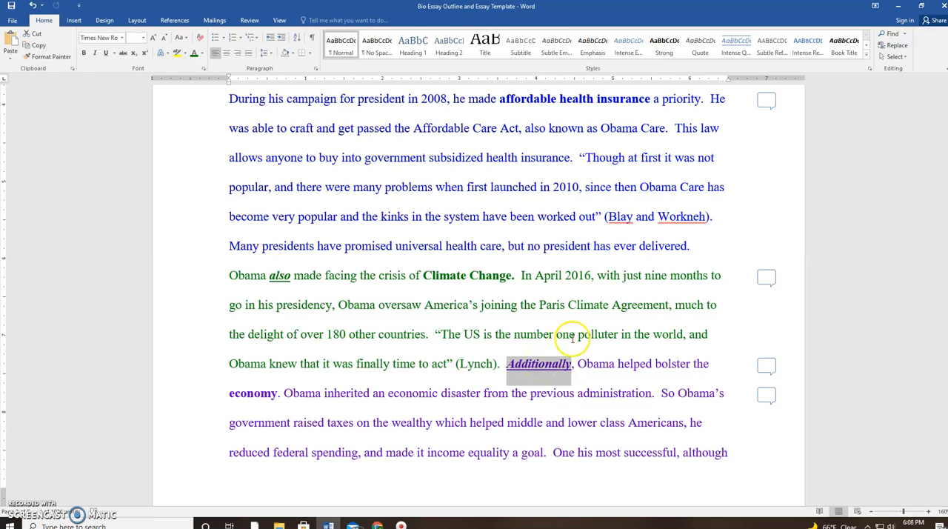
mouse_move(619, 255)
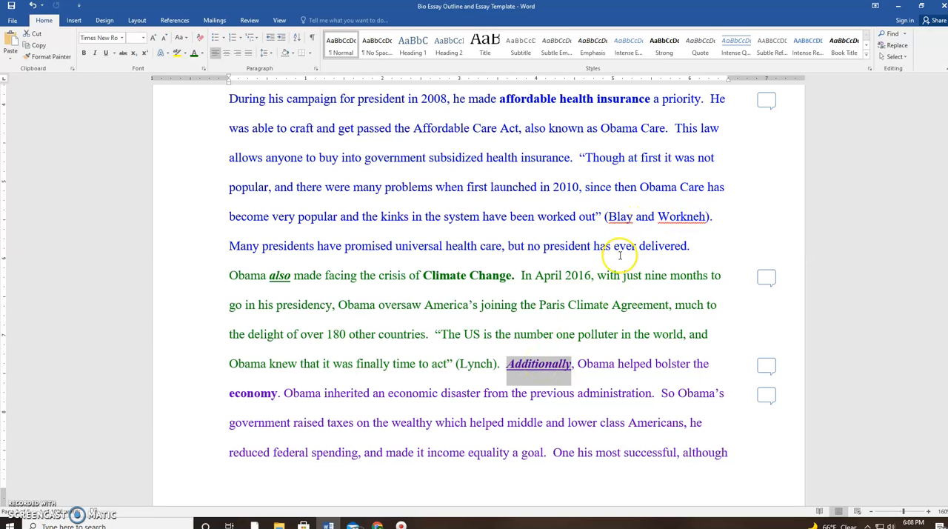
Reach the civil rights paragraph and mark the words Another, women's rights and also.
scroll("down", 3)
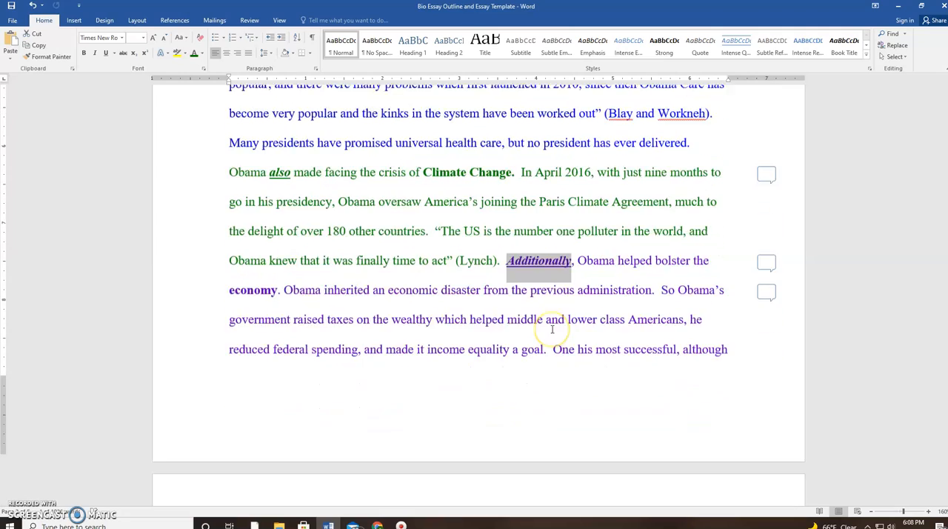
scroll("down", 3)
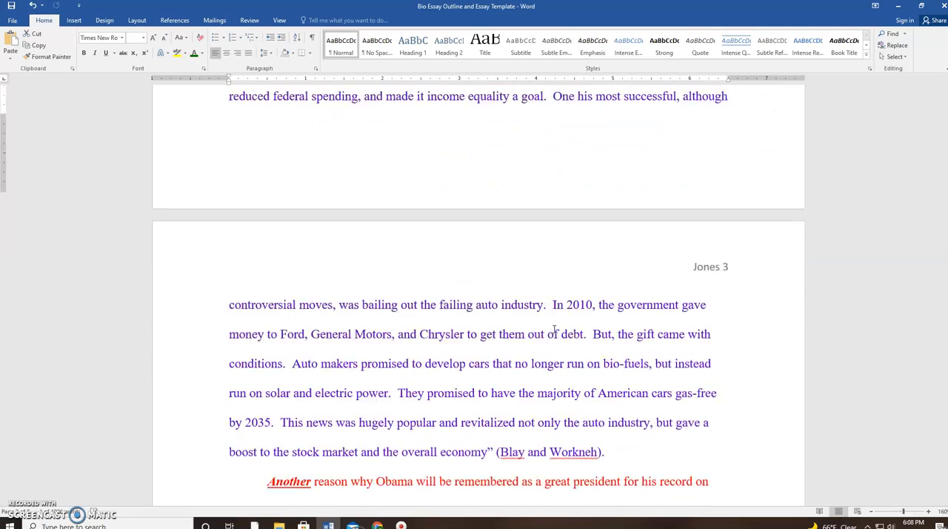
scroll("down", 3)
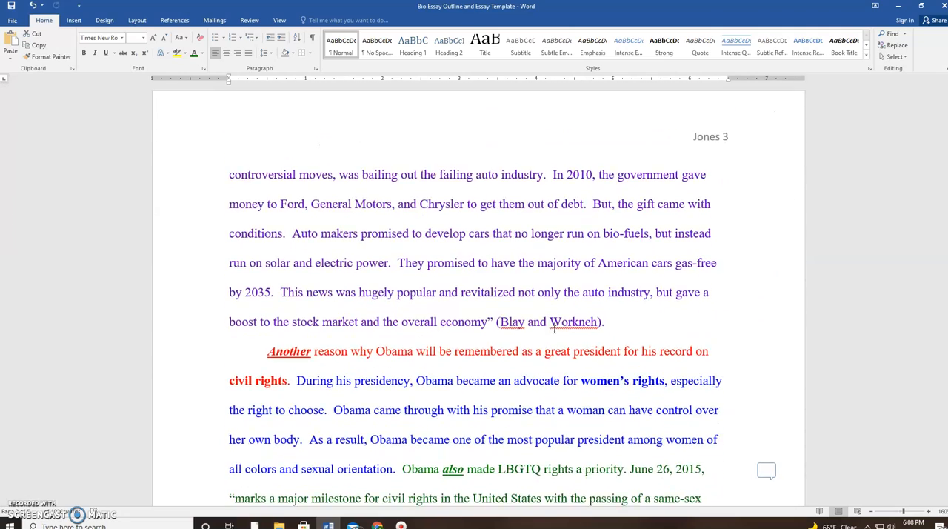
scroll("down", 3)
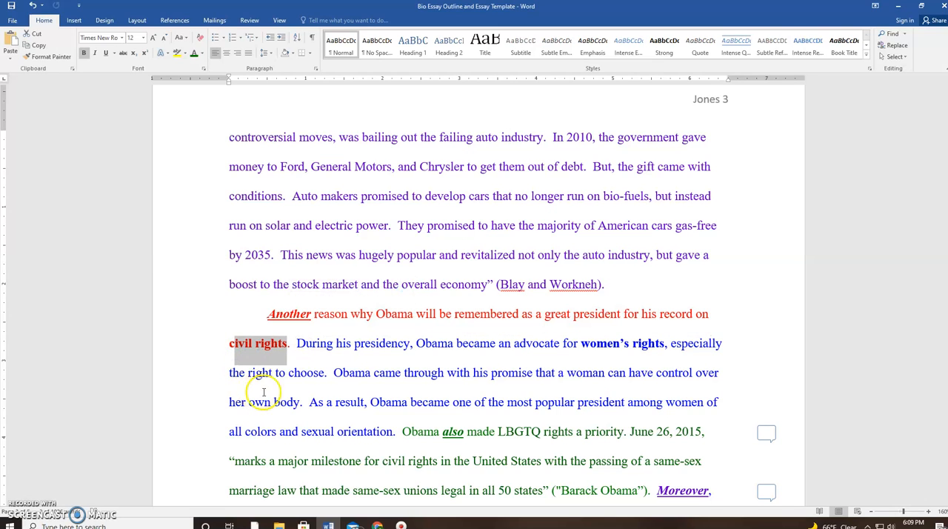
double_click(289, 314)
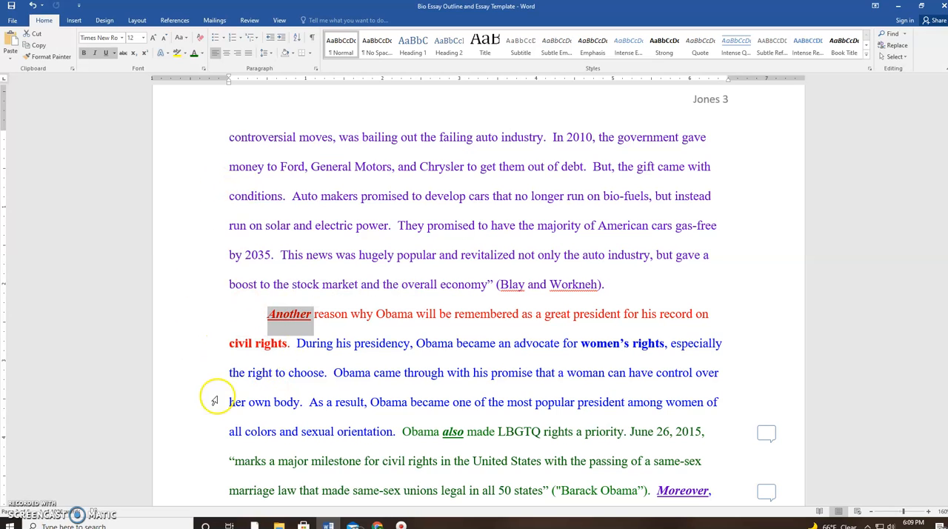
mouse_move(261, 388)
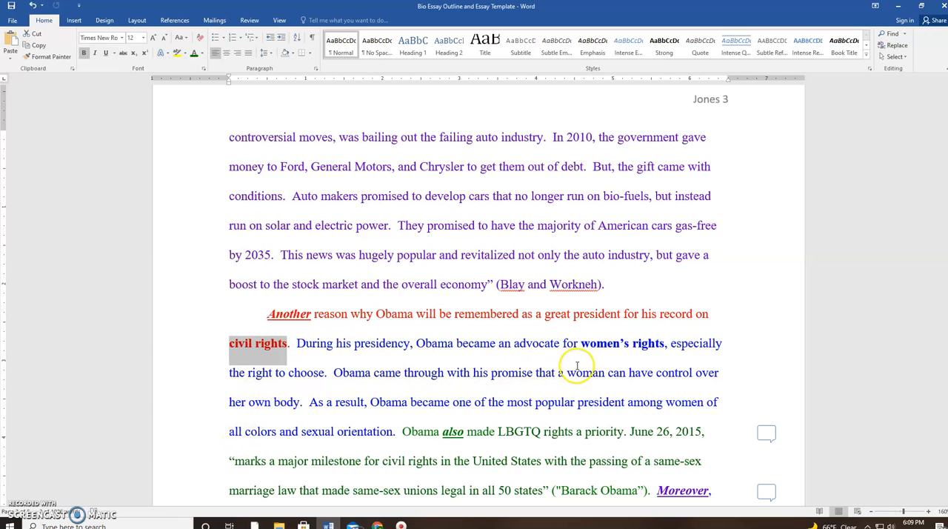
double_click(622, 344)
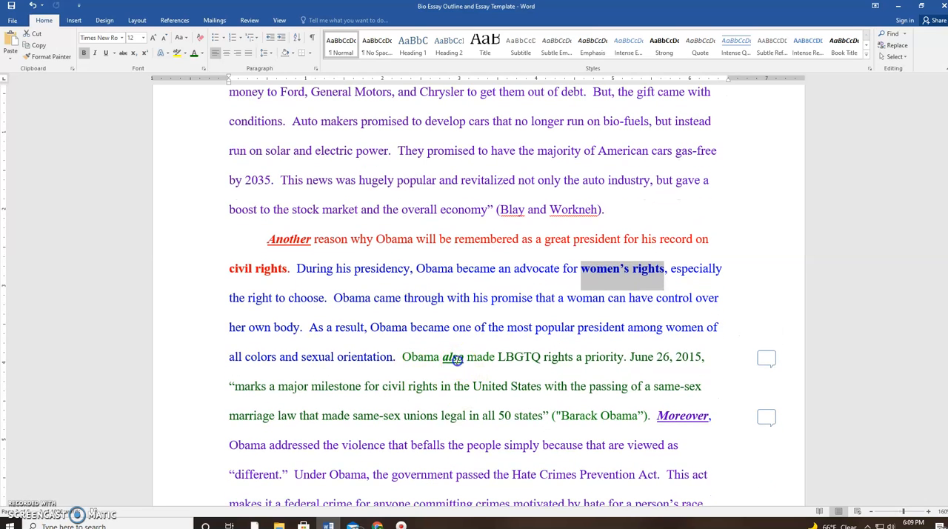
double_click(452, 357)
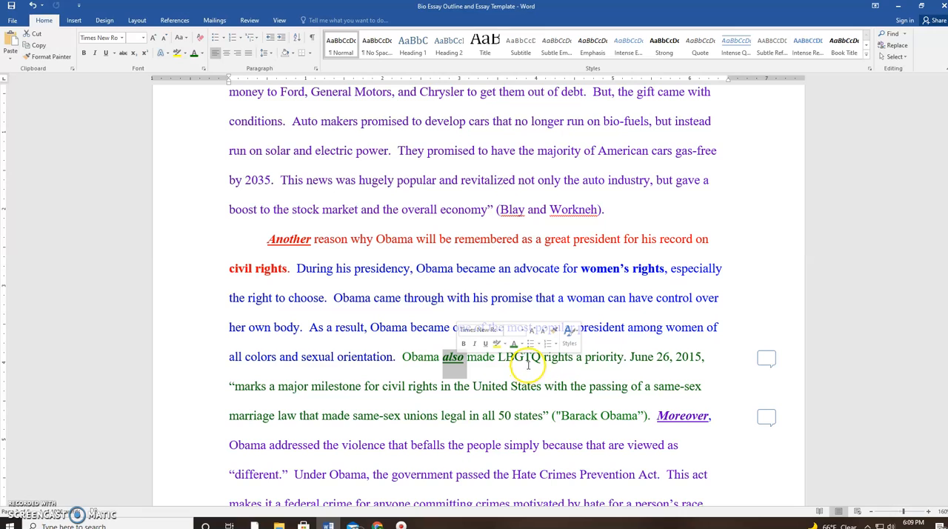
Make LBGTQ bold and continue down the civil rights paragraph.
left_click(83, 54)
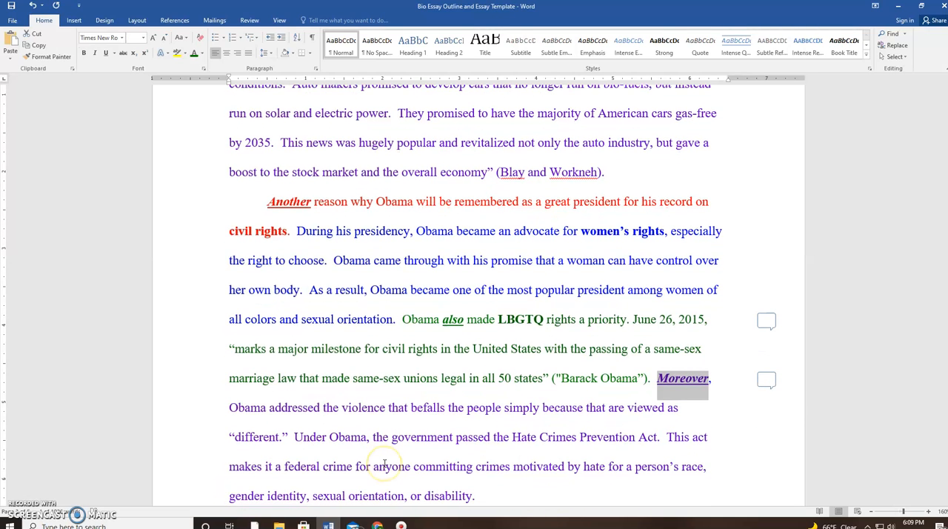
scroll("down", 3)
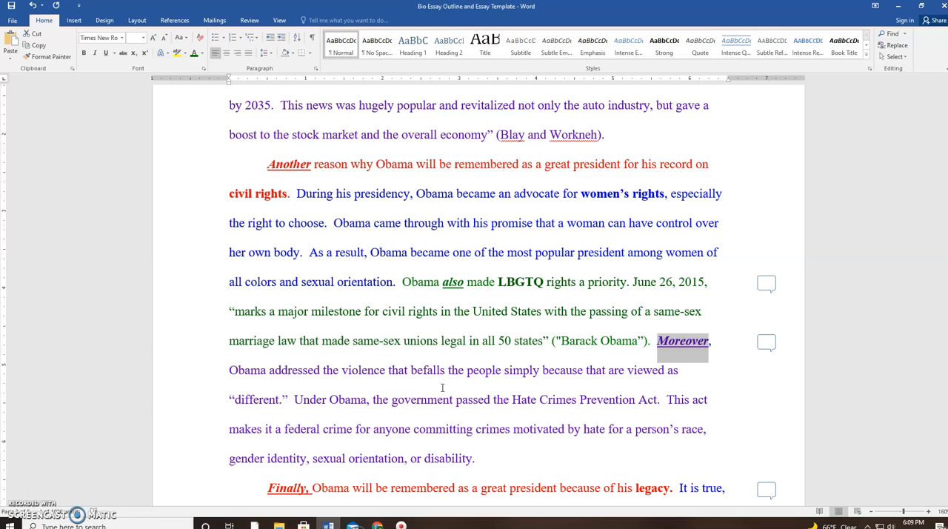
scroll("down", 3)
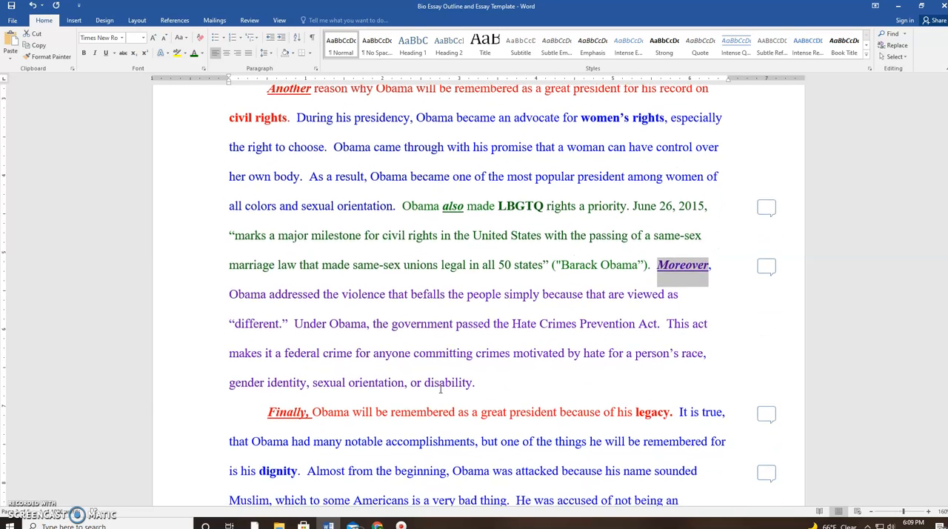
scroll("down", 3)
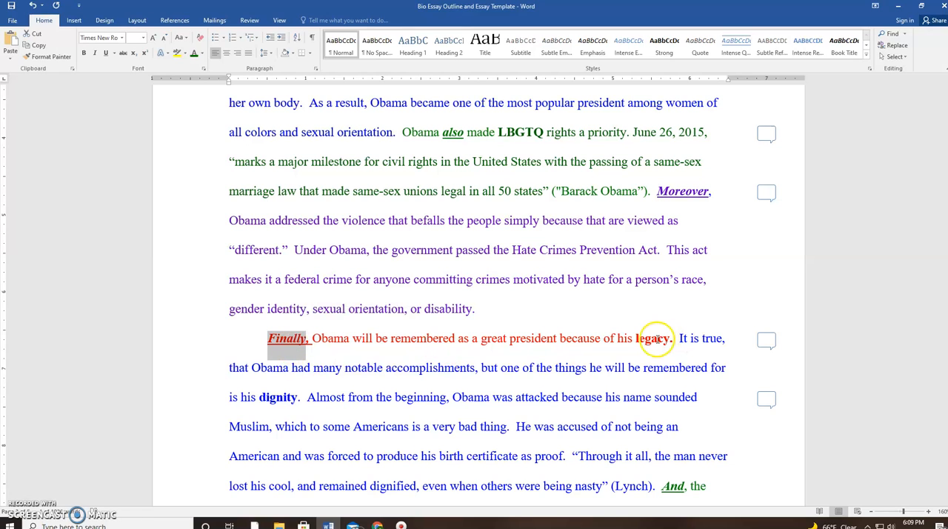
double_click(278, 397)
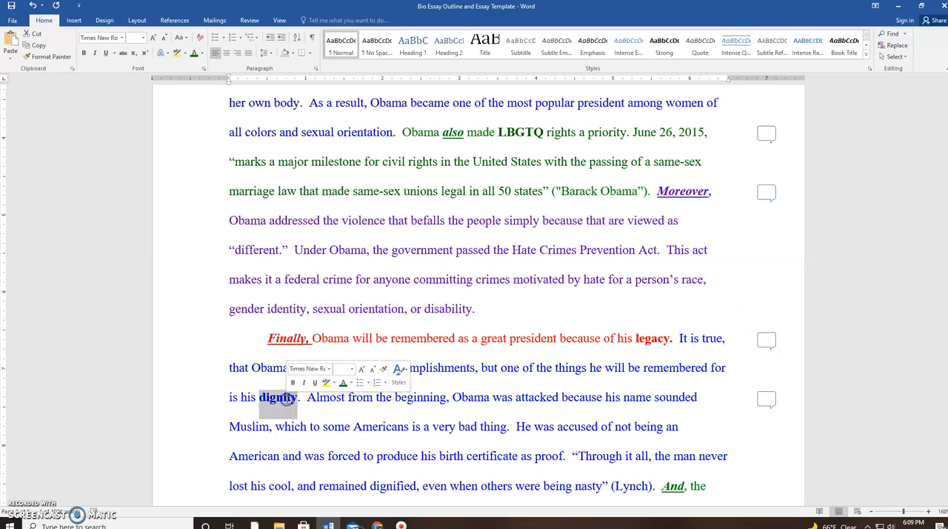
scroll("down", 3)
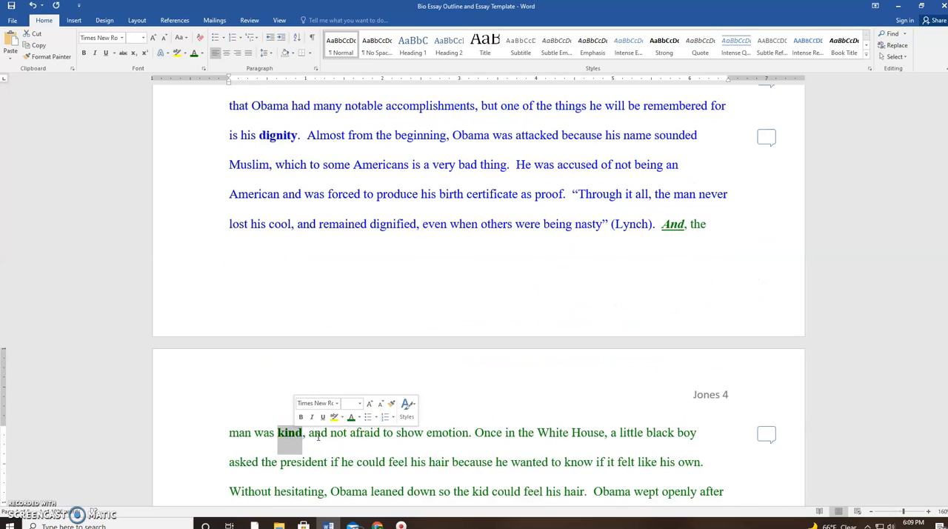
scroll("down", 3)
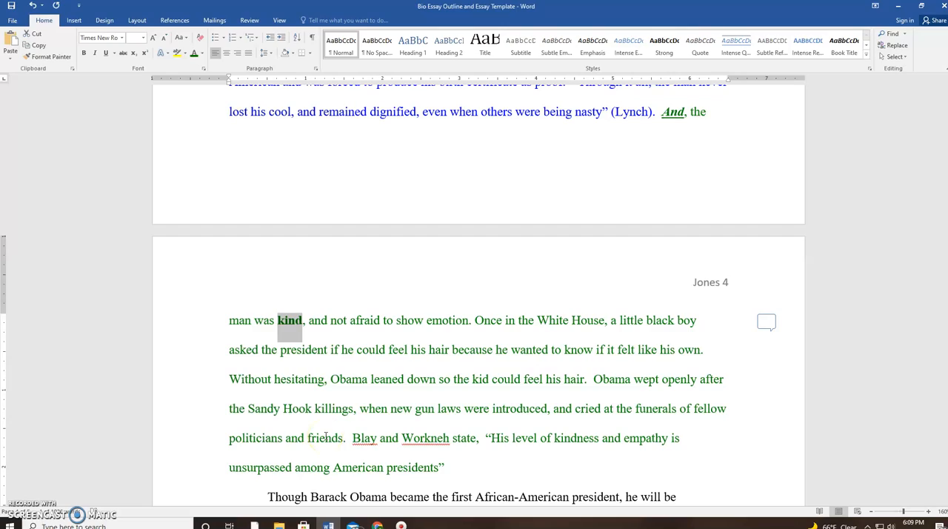
scroll("up", 3)
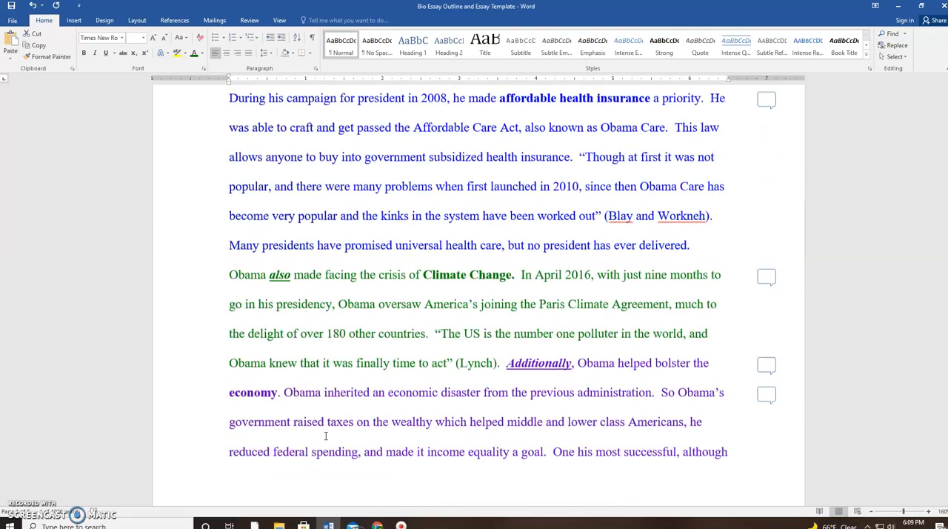
scroll("up", 3)
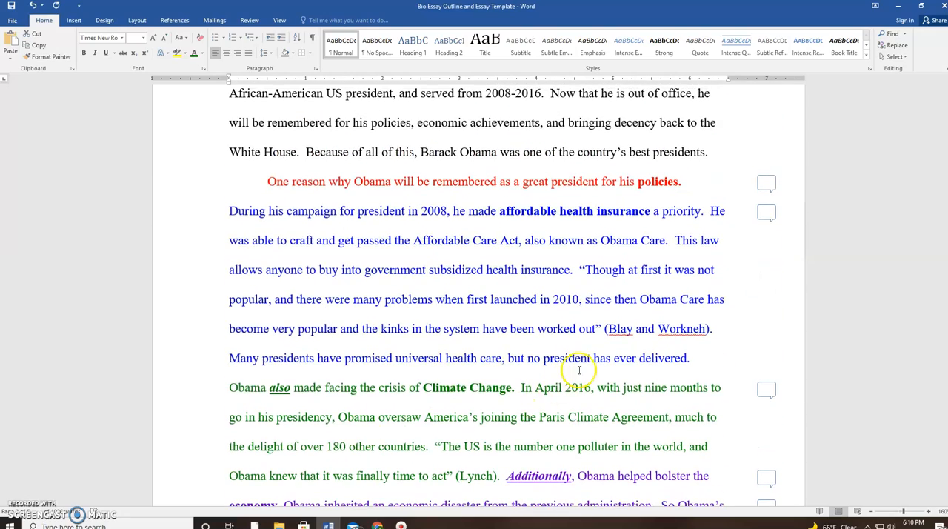
left_click_drag(582, 269, 631, 299)
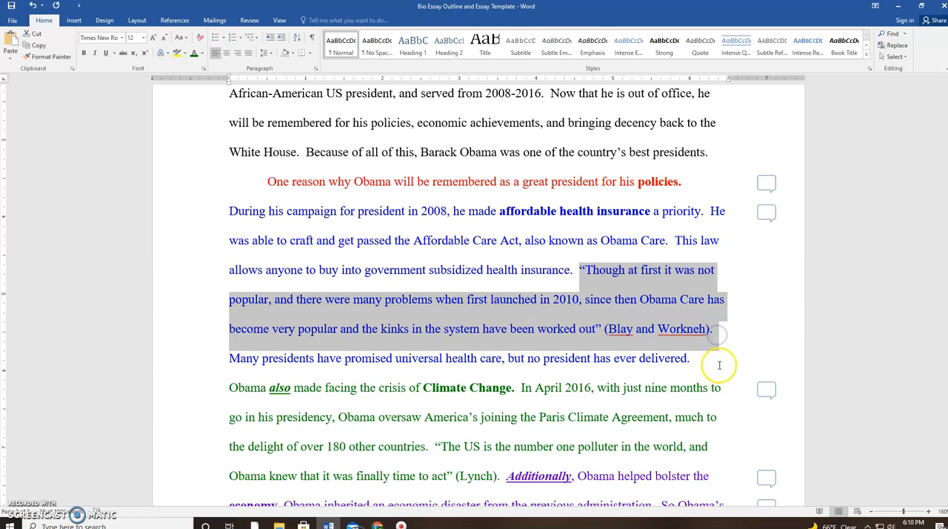
mouse_move(718, 364)
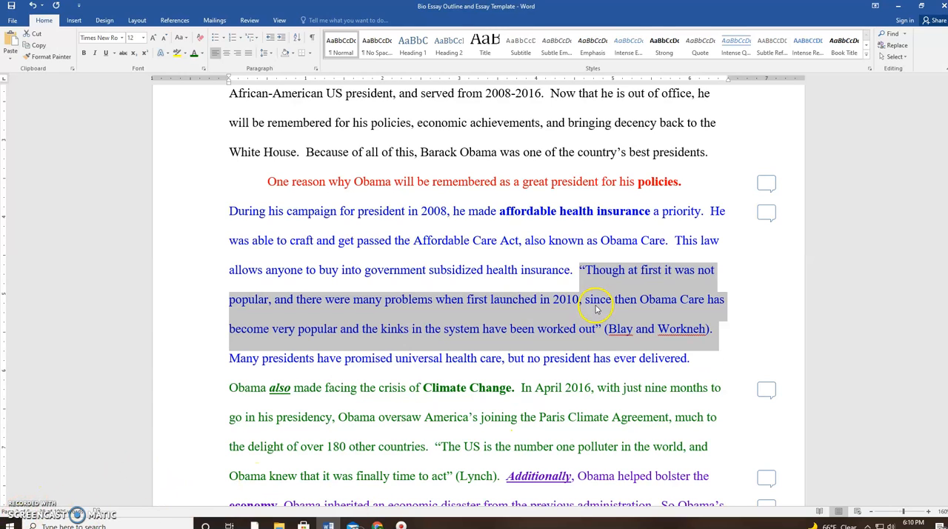
mouse_move(581, 317)
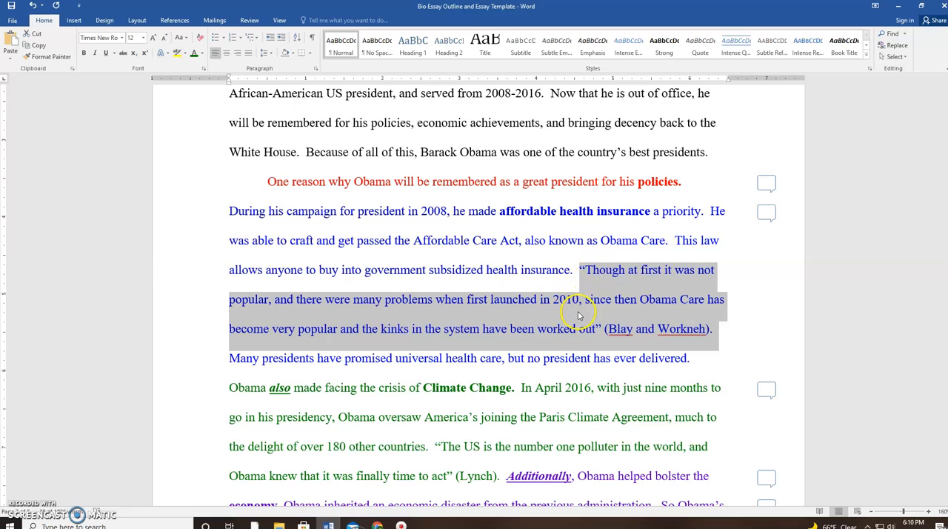
left_click(582, 270)
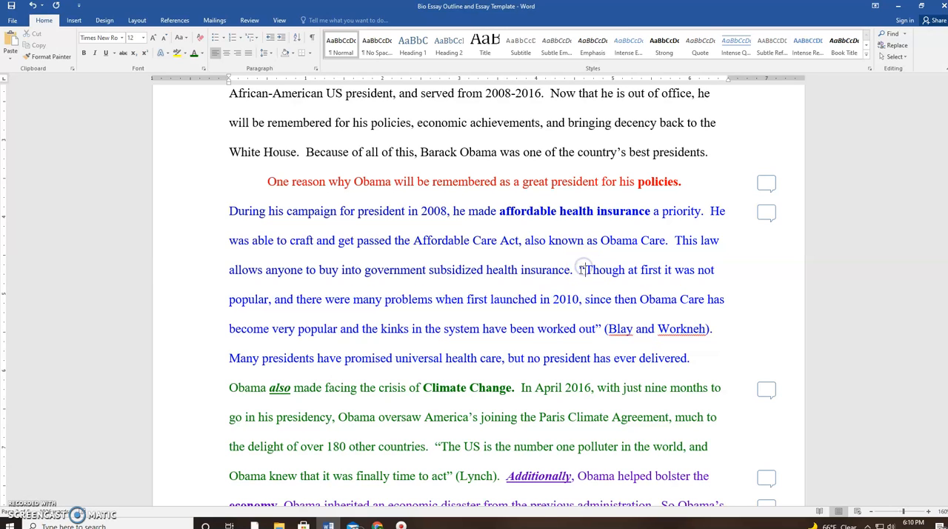
left_click_drag(584, 270, 599, 329)
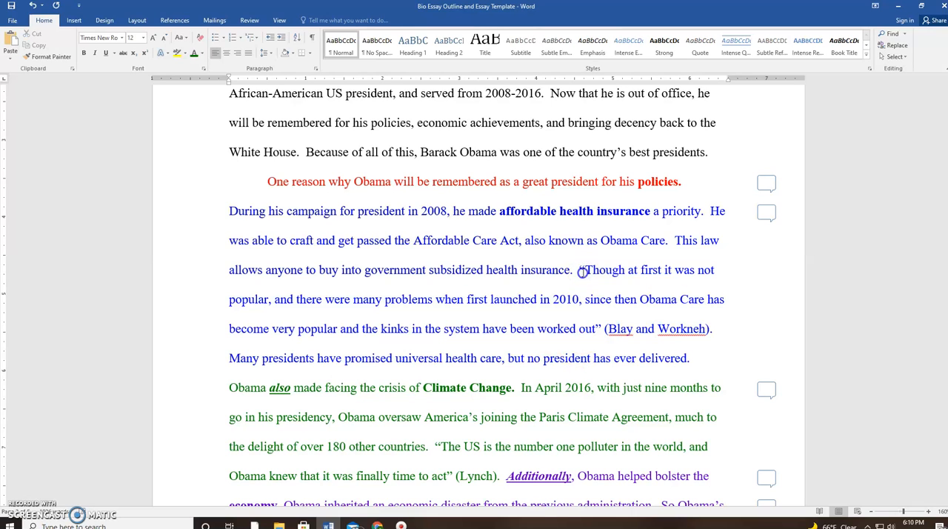
left_click_drag(582, 269, 598, 329)
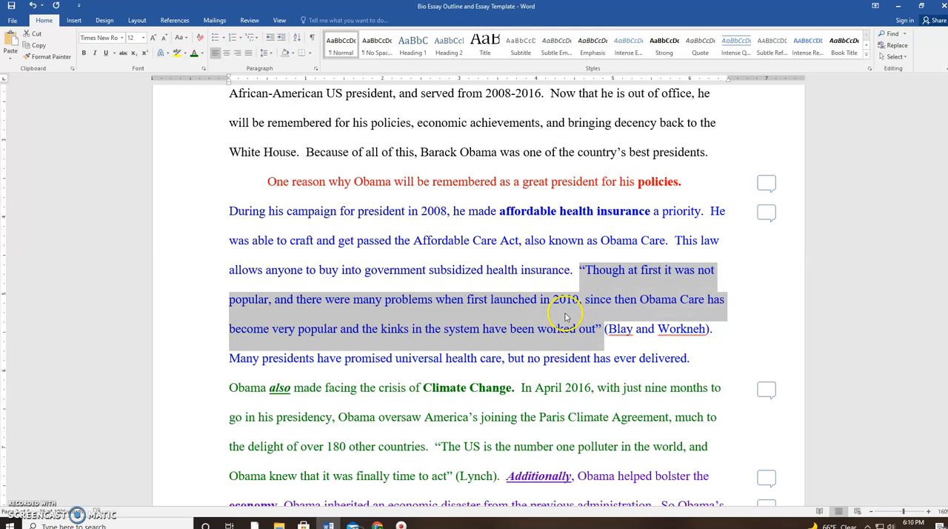
mouse_move(622, 337)
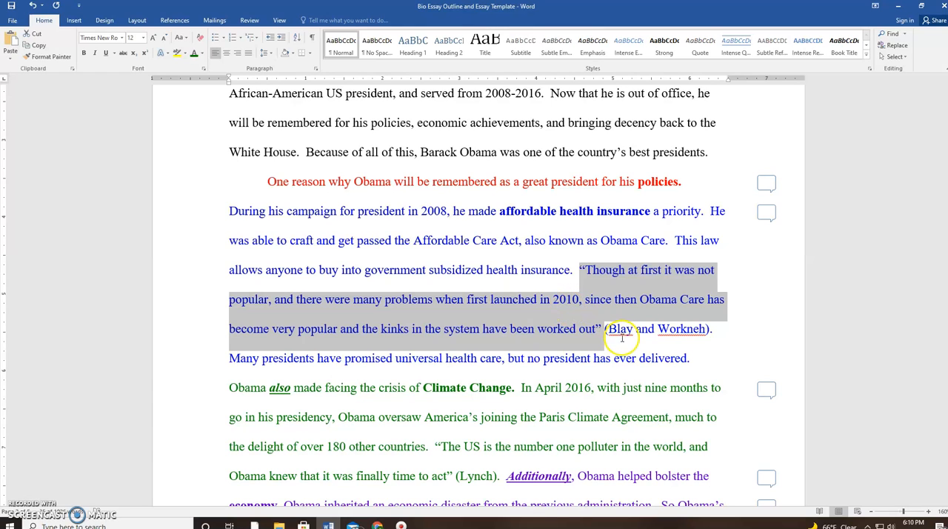
left_click(620, 329)
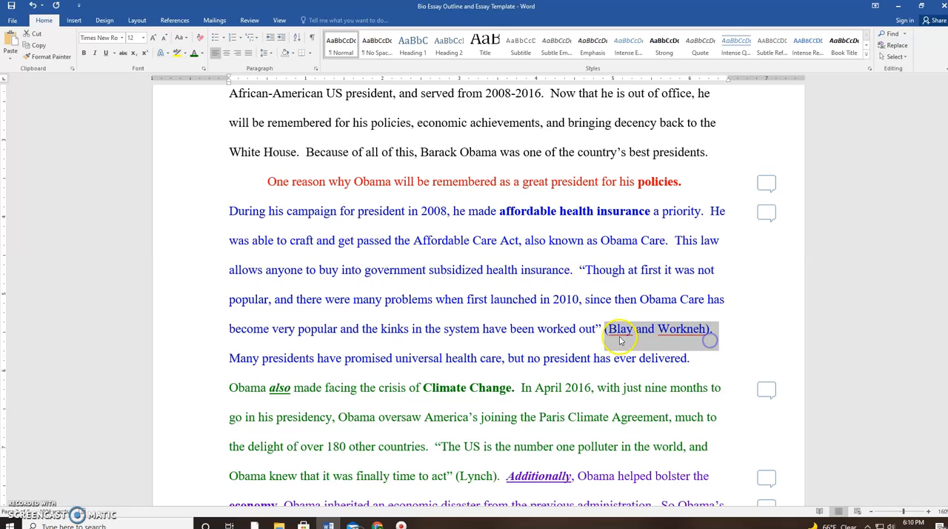
mouse_move(572, 308)
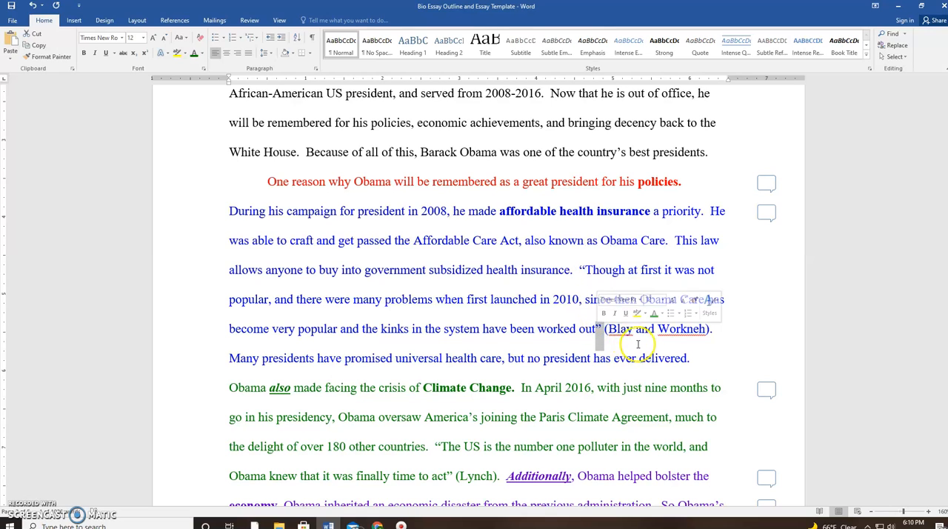
left_click(637, 344)
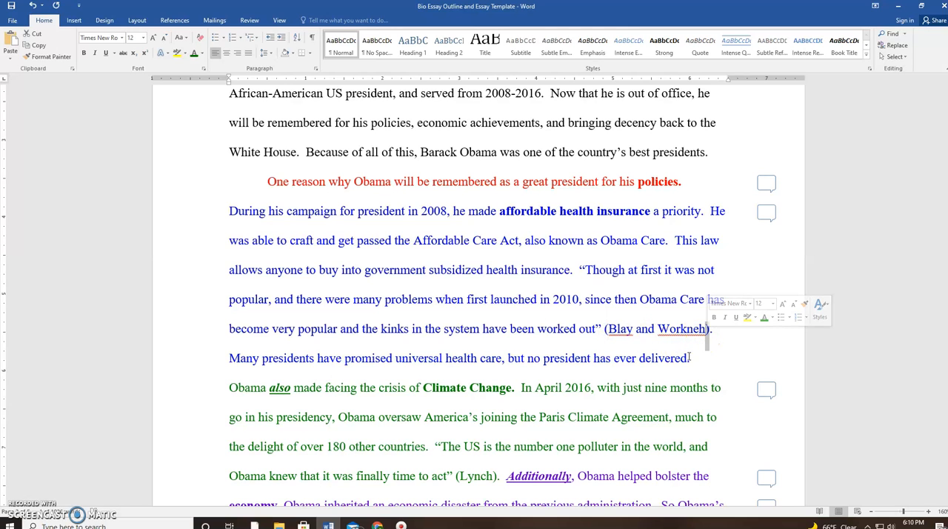
Pick out the Blay and Workneh citation and the Lynch citation in the legacy paragraph.
scroll("down", 3)
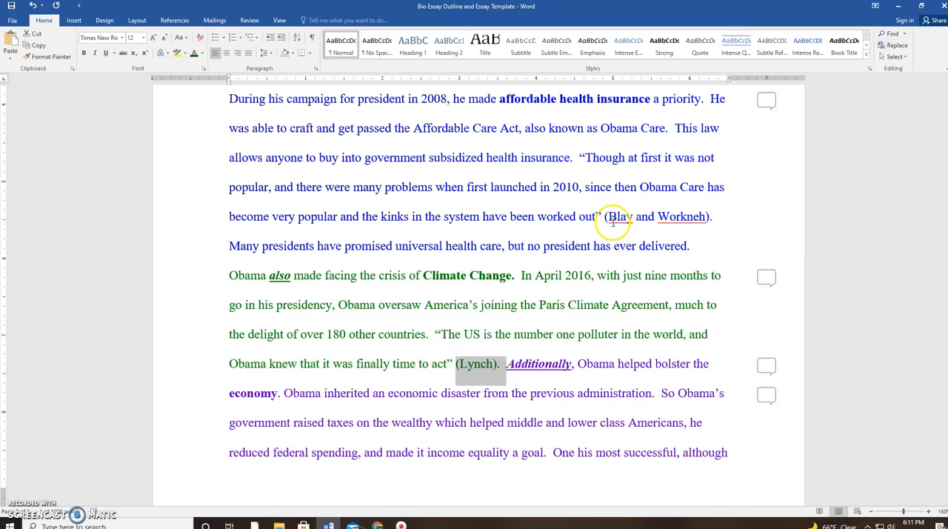
left_click_drag(601, 216, 708, 217)
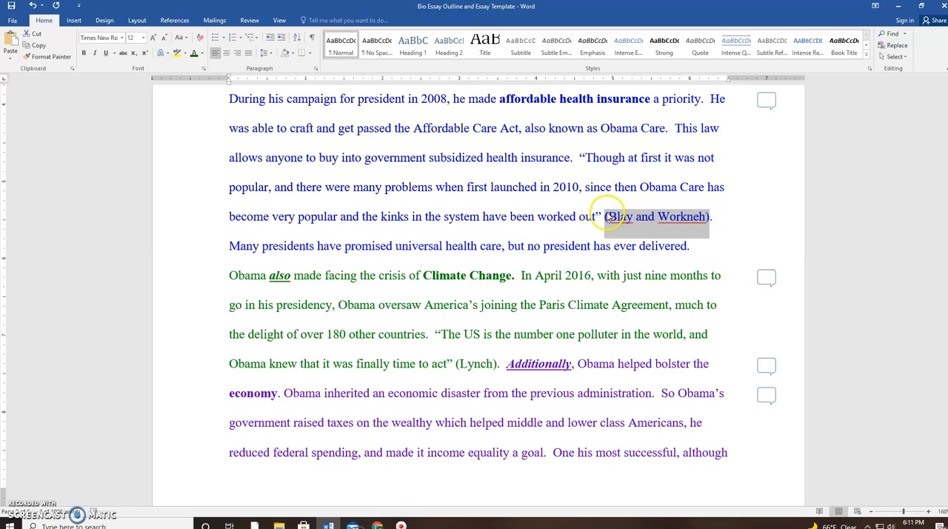
mouse_move(708, 216)
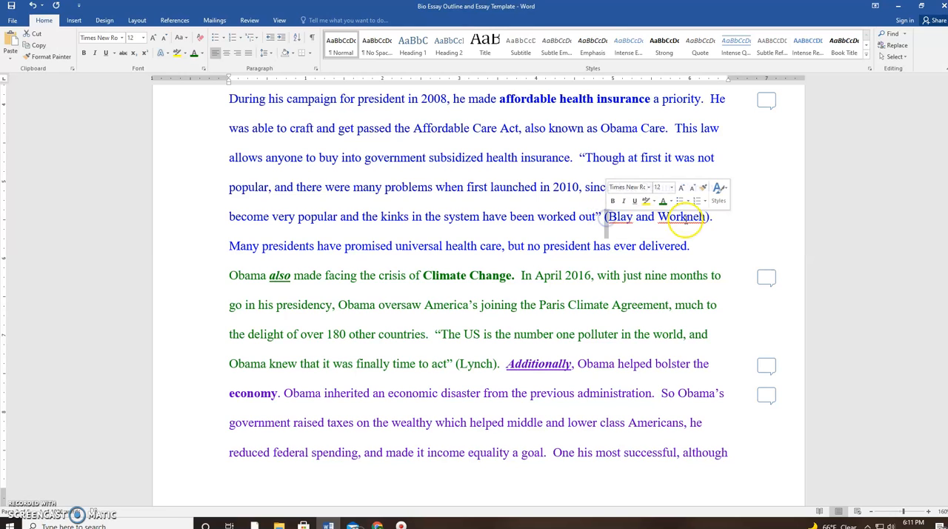
left_click(472, 355)
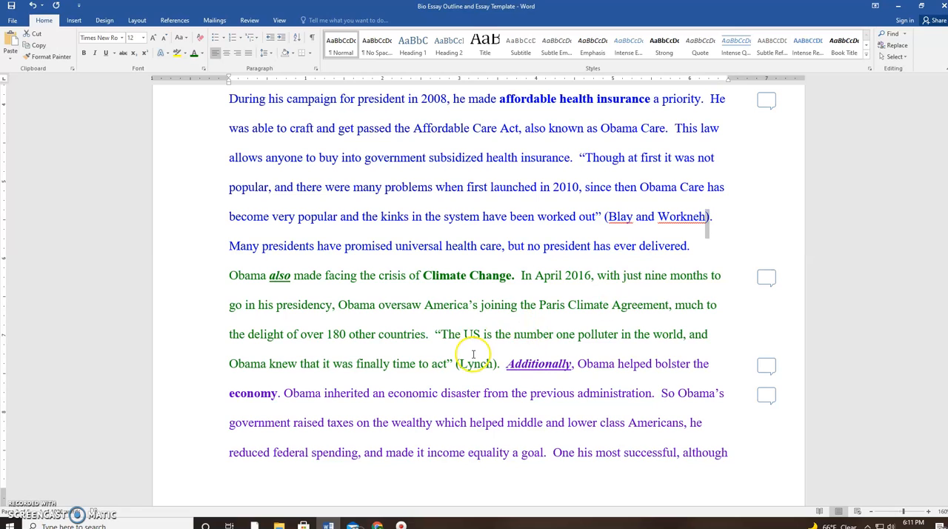
double_click(477, 365)
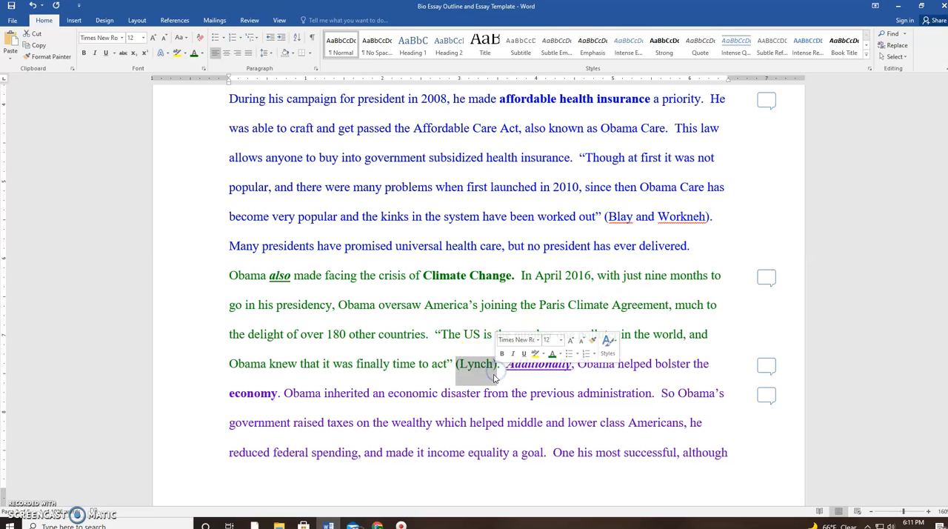
Move to the kindness paragraph and select the quotation about remaining dignified.
scroll("down", 3)
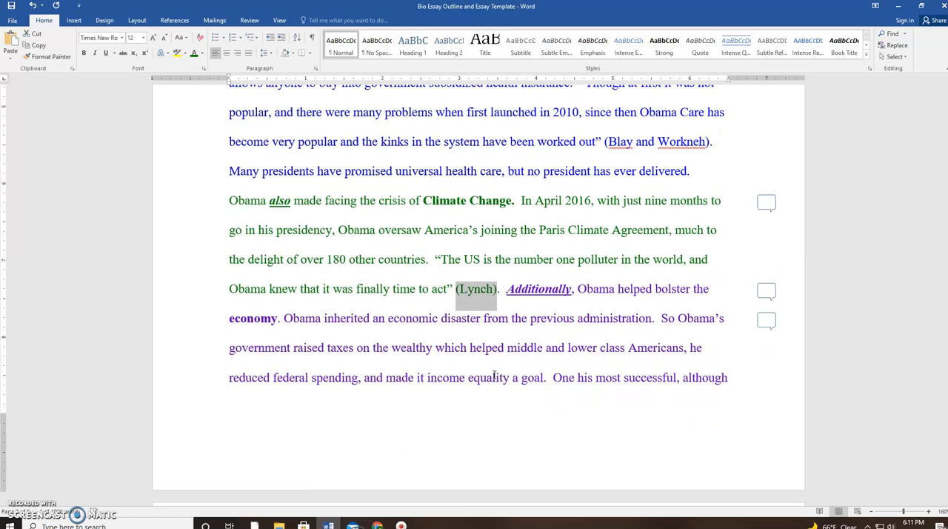
scroll("down", 3)
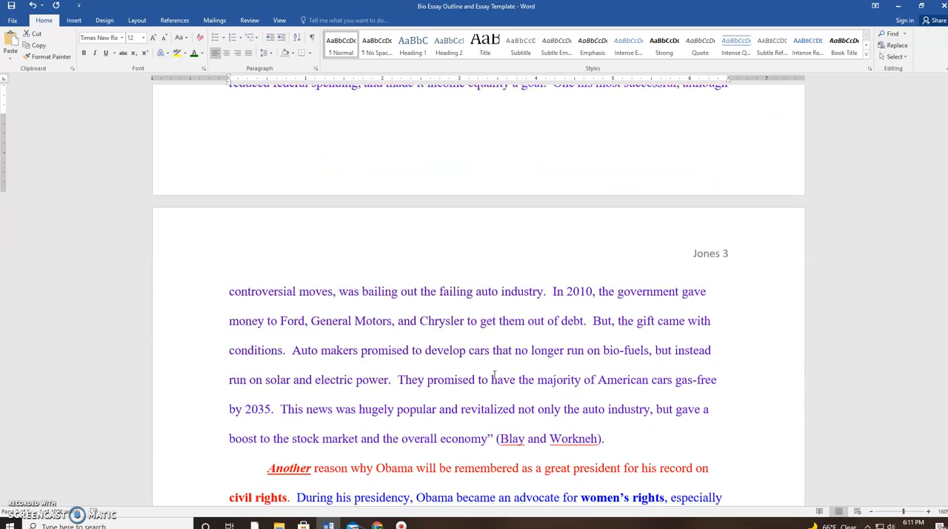
scroll("down", 3)
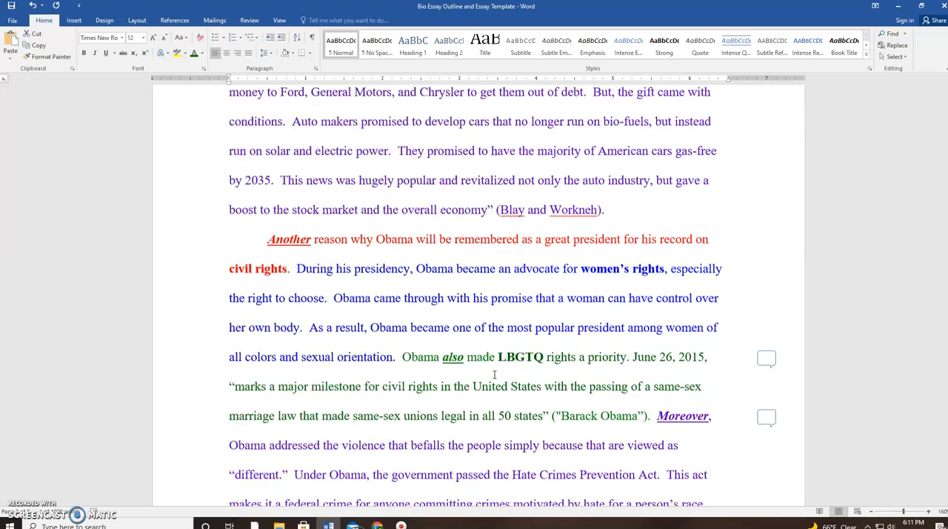
scroll("down", 3)
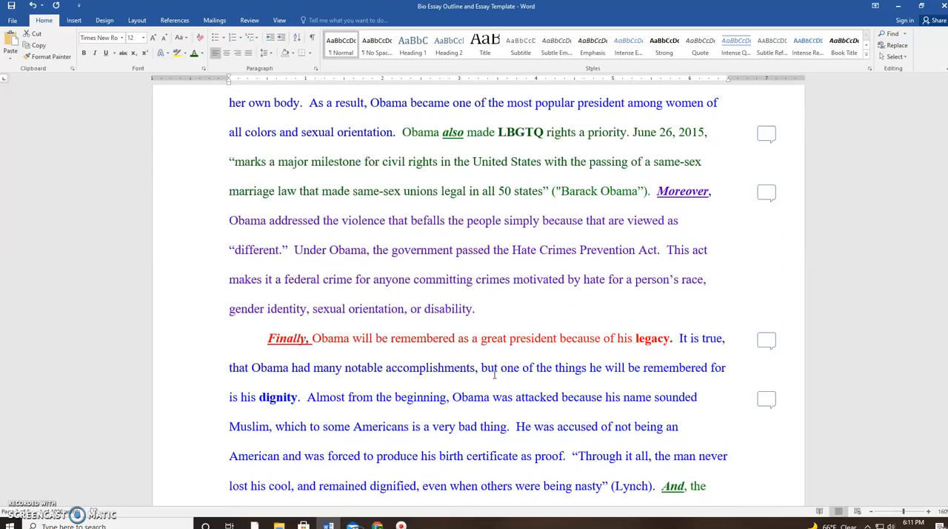
scroll("down", 3)
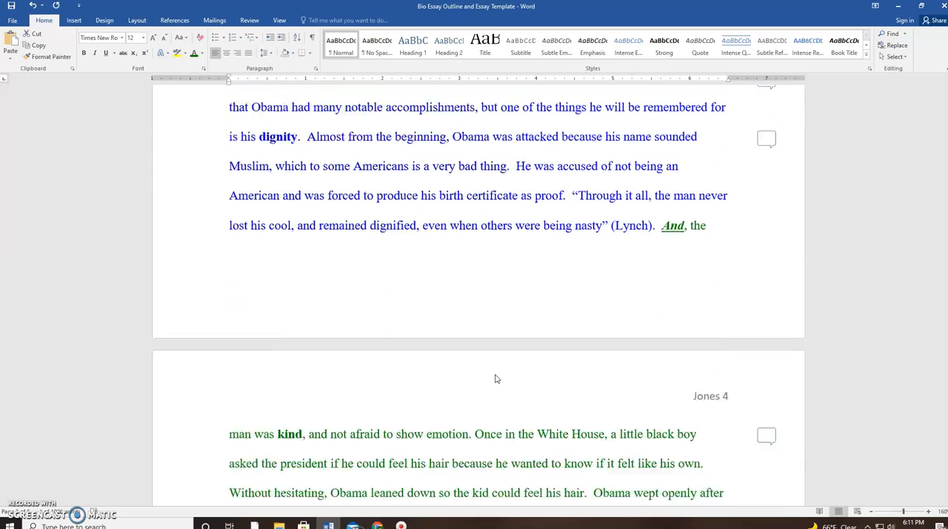
scroll("down", 3)
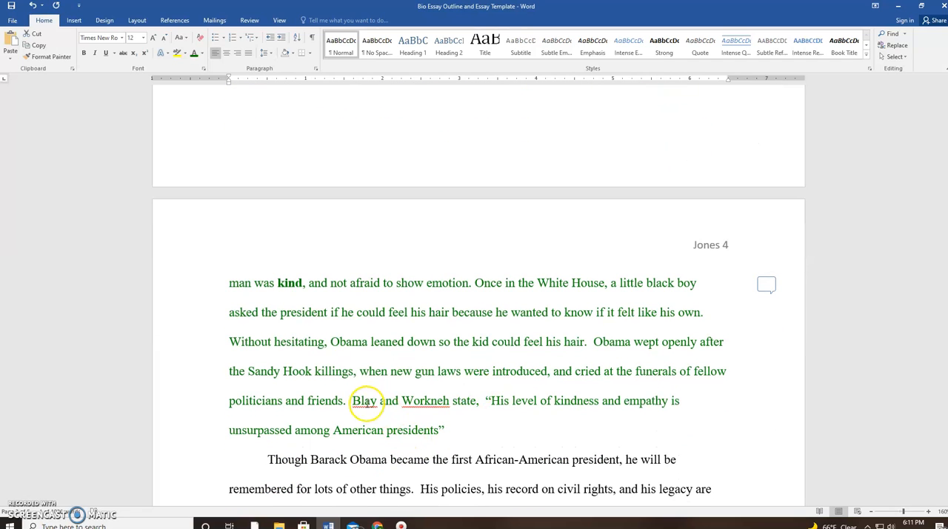
left_click_drag(353, 400, 448, 400)
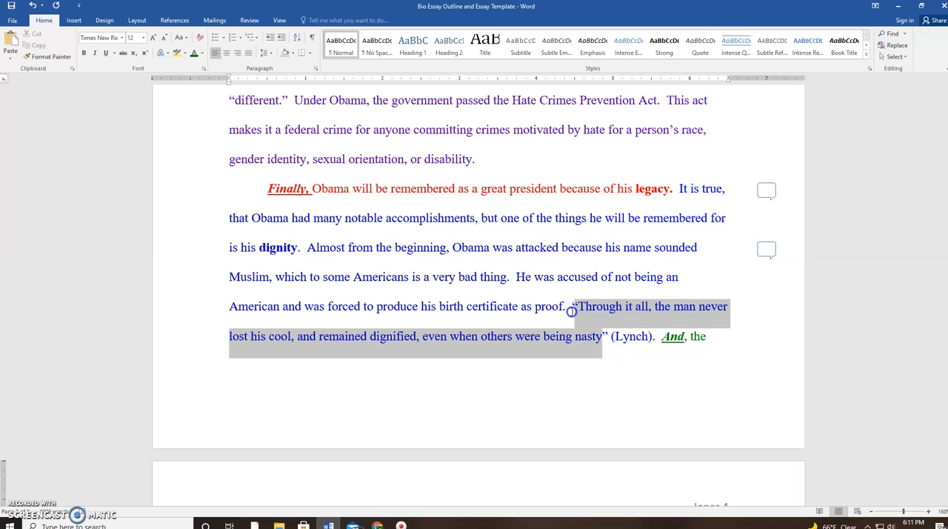
left_click(620, 383)
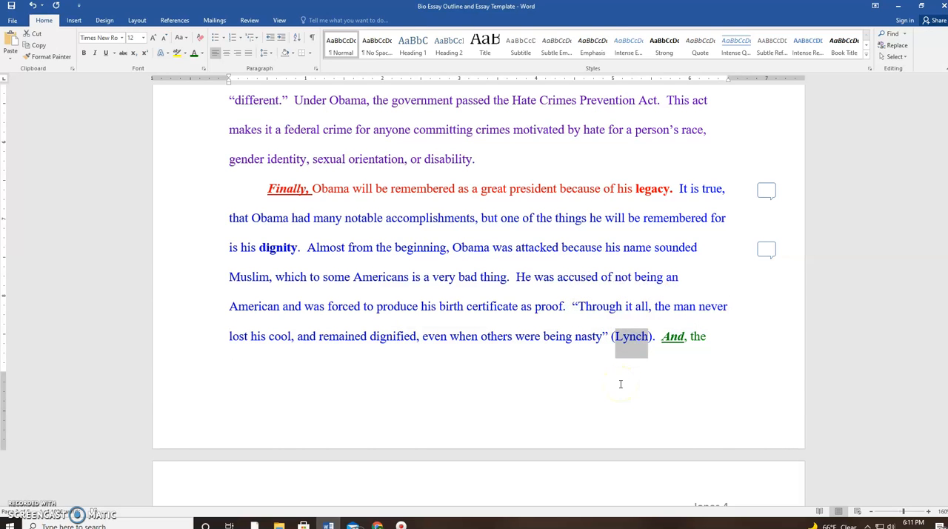
scroll("down", 3)
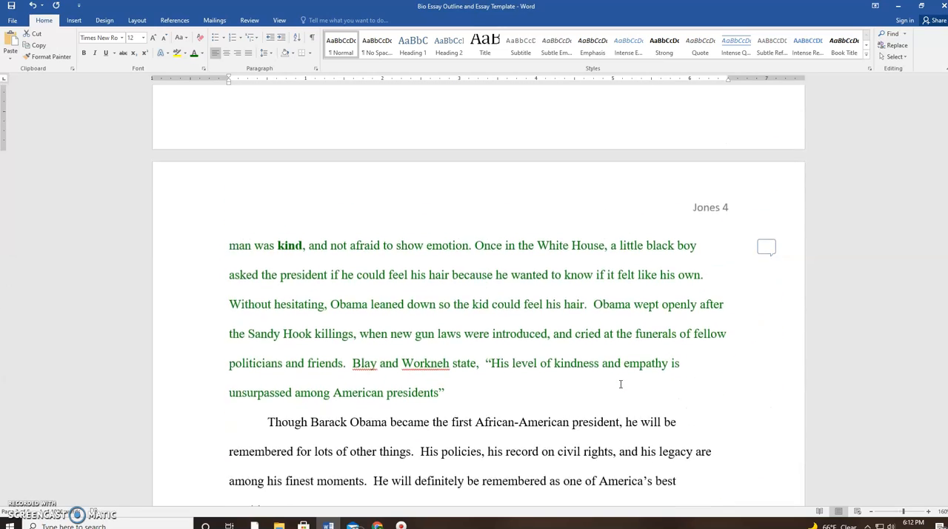
Reach the Works Cited page listing the three sources and select its heading.
scroll("down", 3)
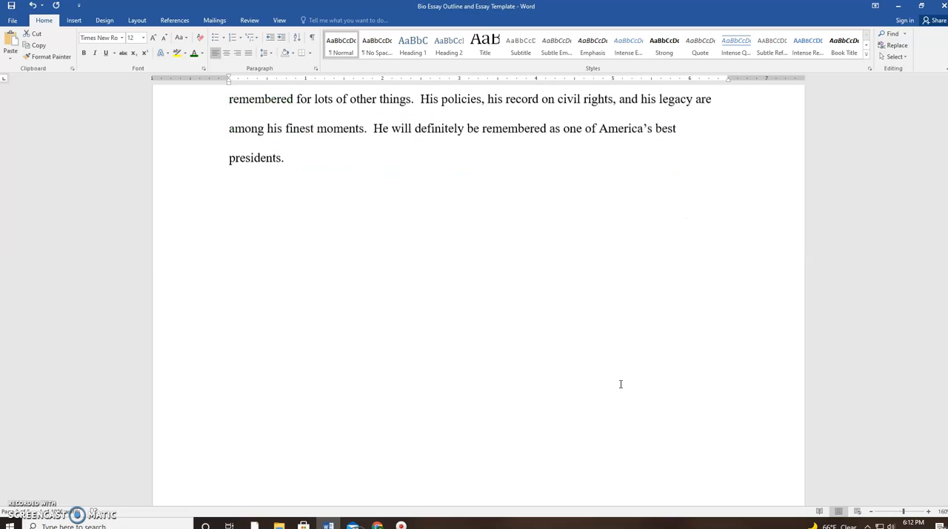
scroll("down", 3)
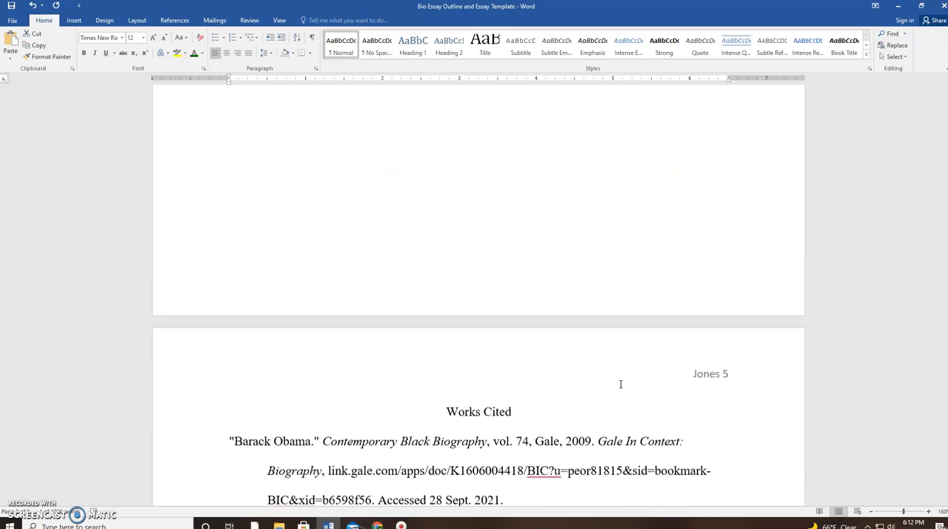
scroll("down", 3)
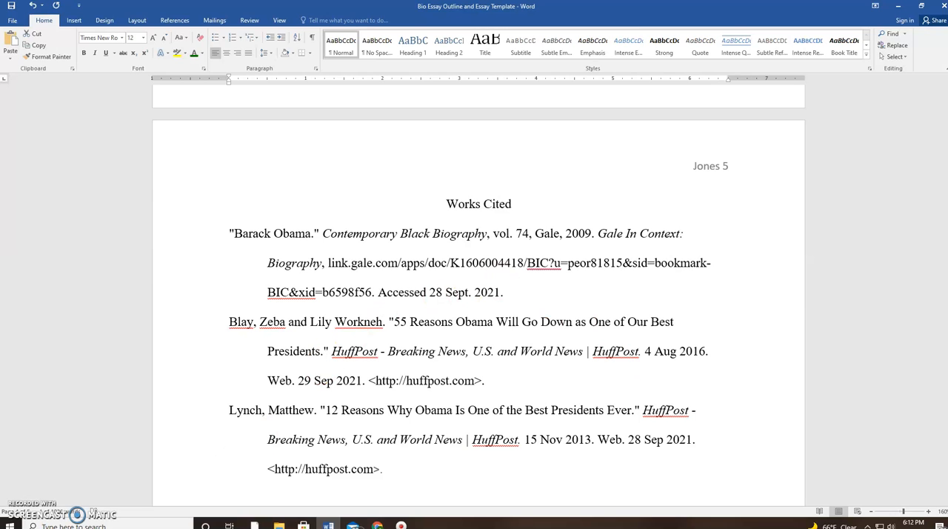
double_click(498, 204)
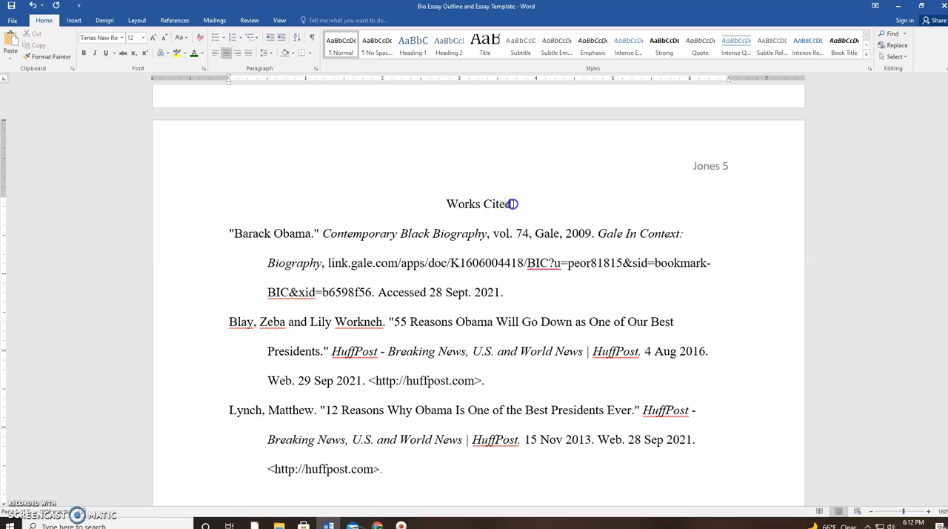
Replace the Works Cited heading with a note 'Dear Dr. Wonderful ... sources I quoted from and gave credit to in my essay'.
double_click(483, 205)
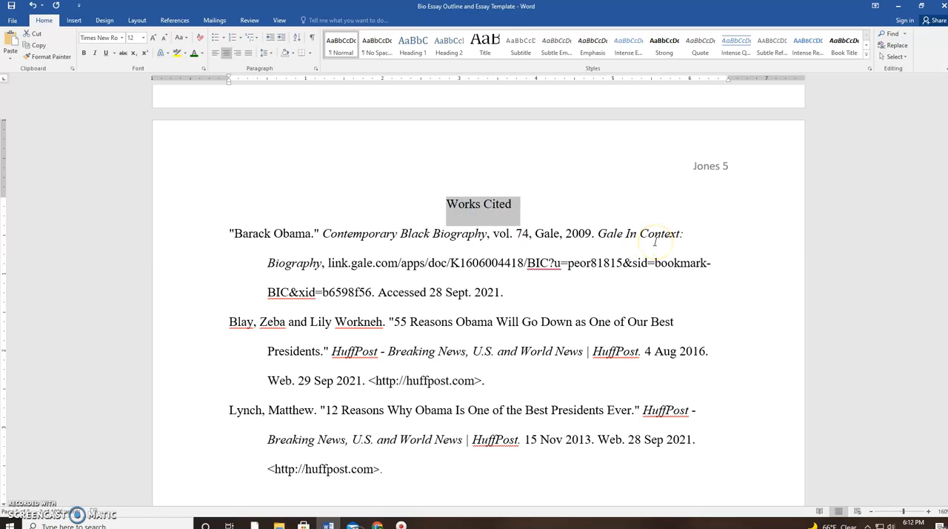
type("De")
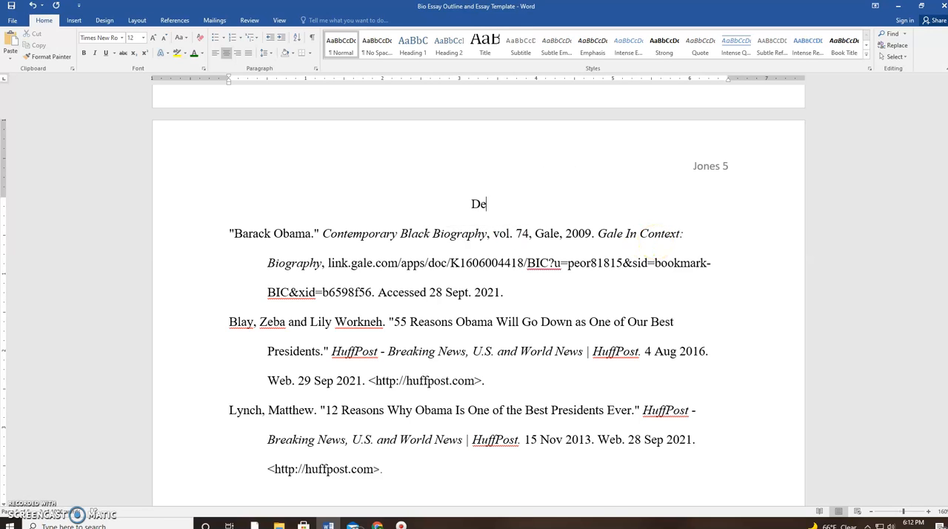
type("ar Dr.")
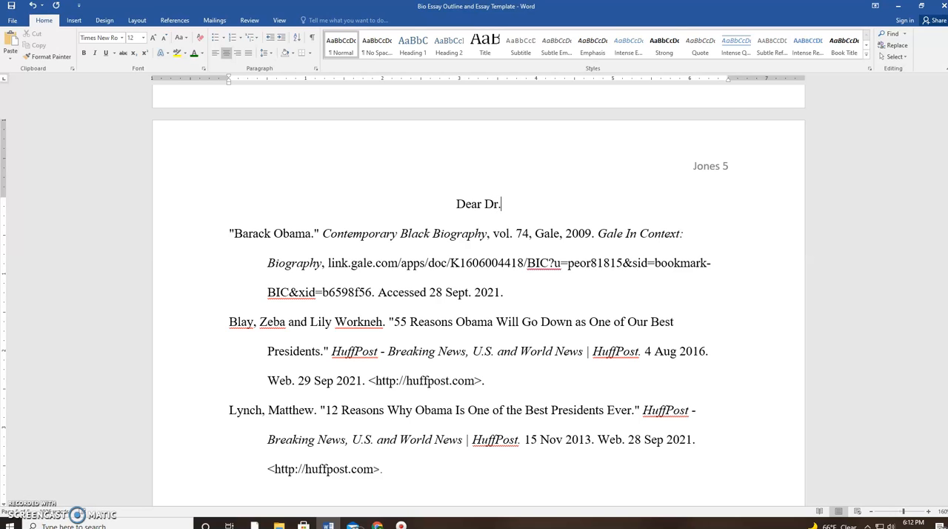
type("Wonder")
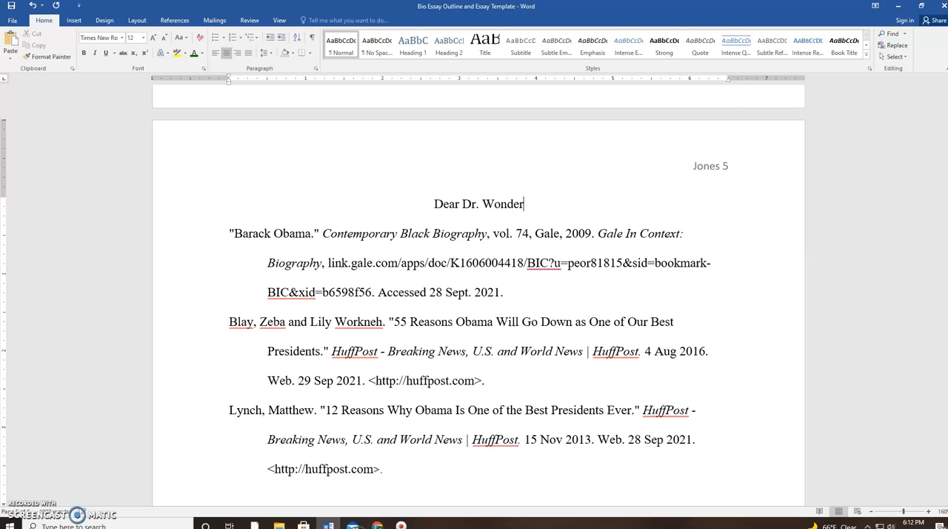
type("ful:  Here are th")
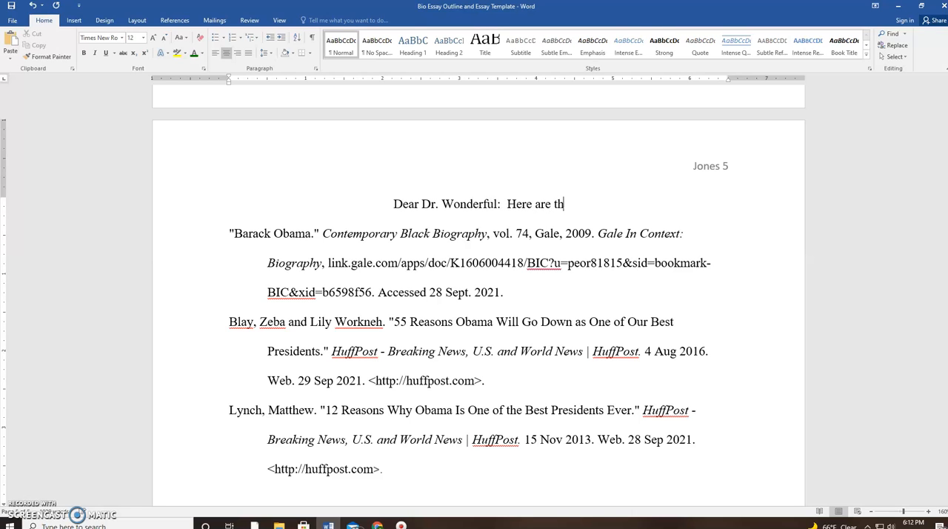
type("e sources")
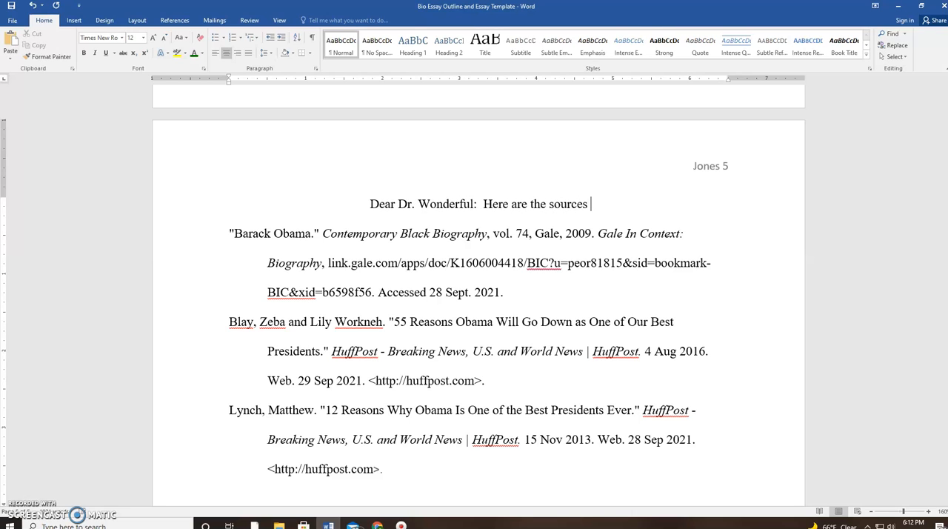
type("I qu")
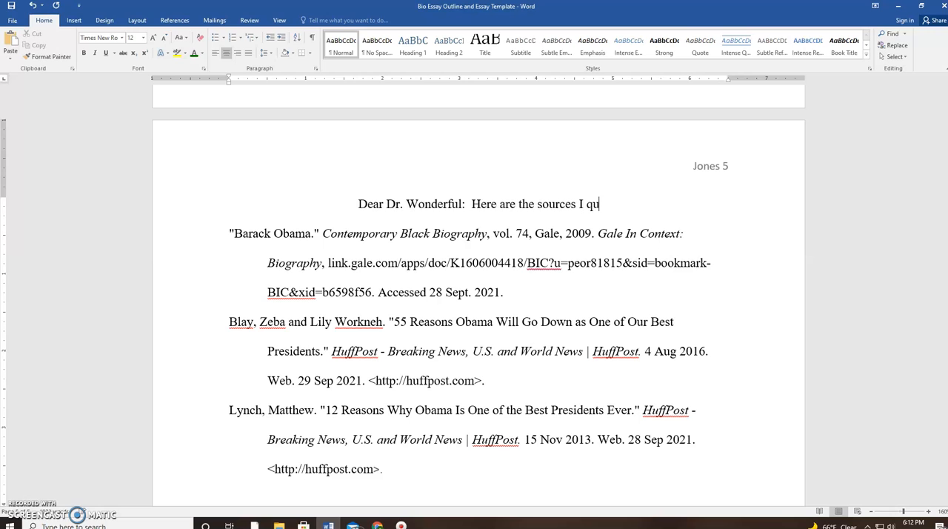
type("oted r")
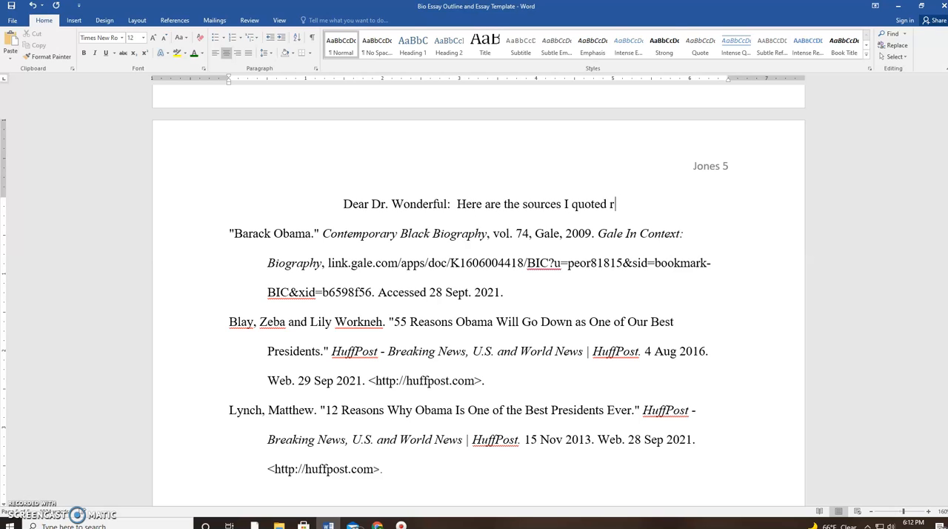
type("from")
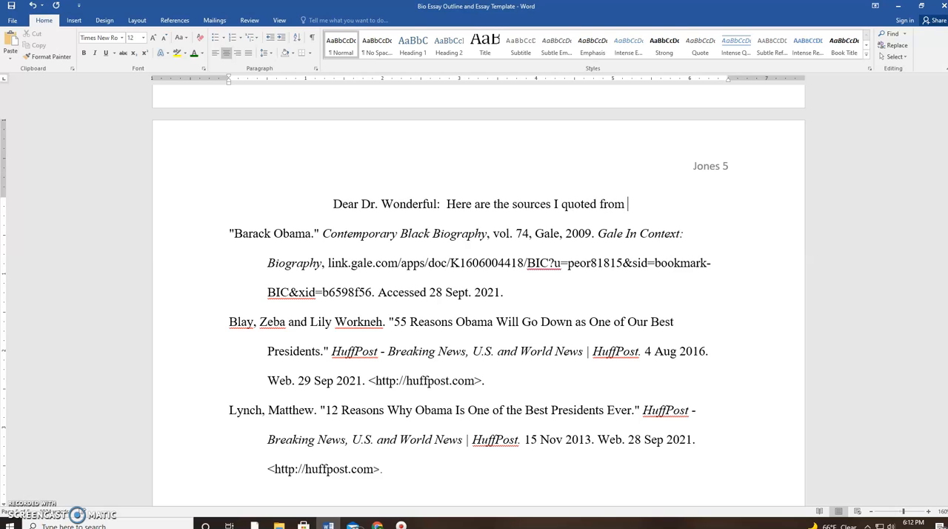
type("and gace c")
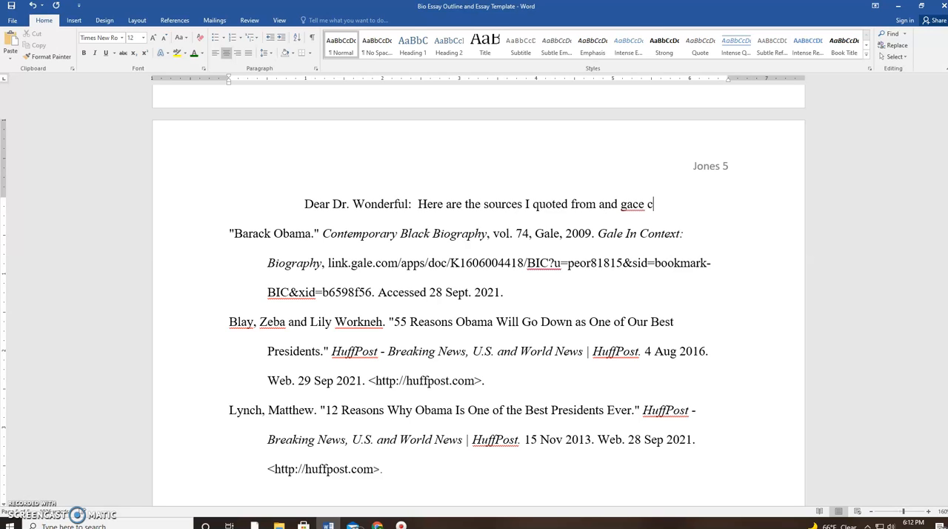
type("redit to")
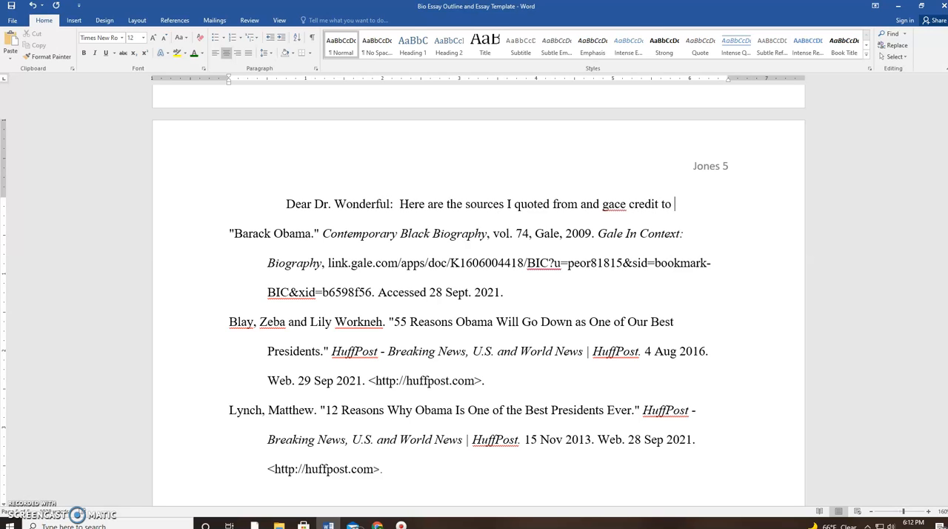
type("in my")
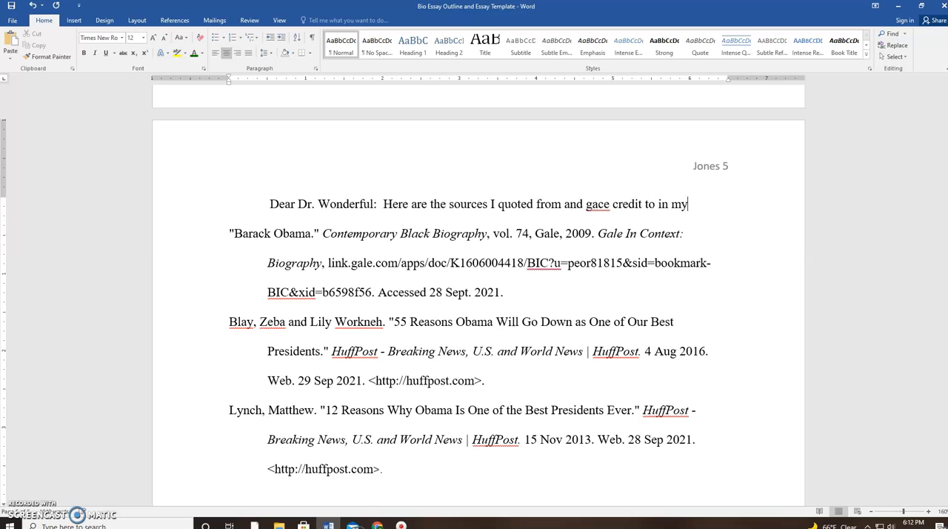
type("essat")
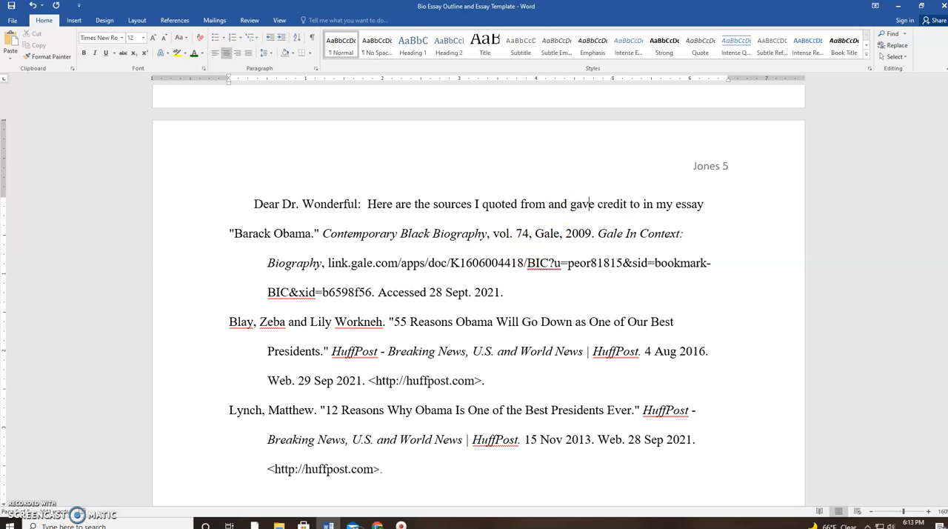
mouse_move(699, 206)
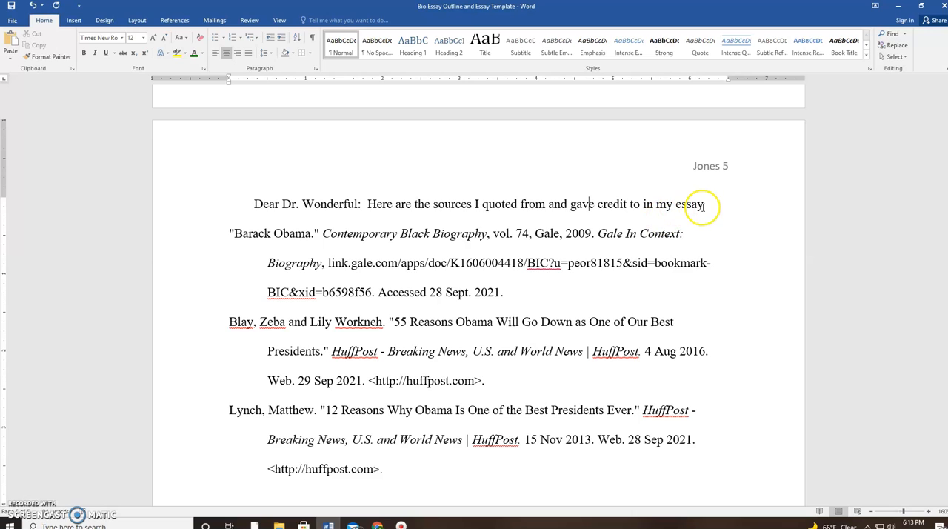
mouse_move(606, 426)
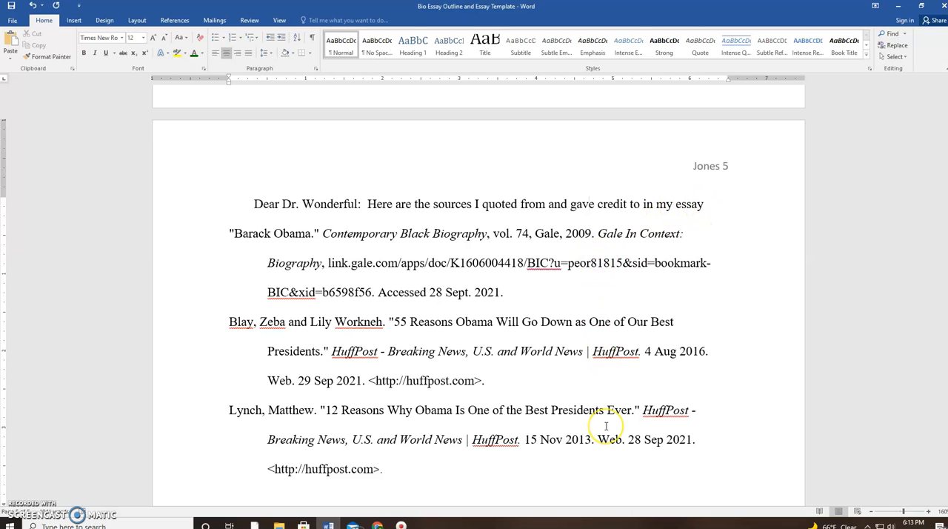
mouse_move(403, 204)
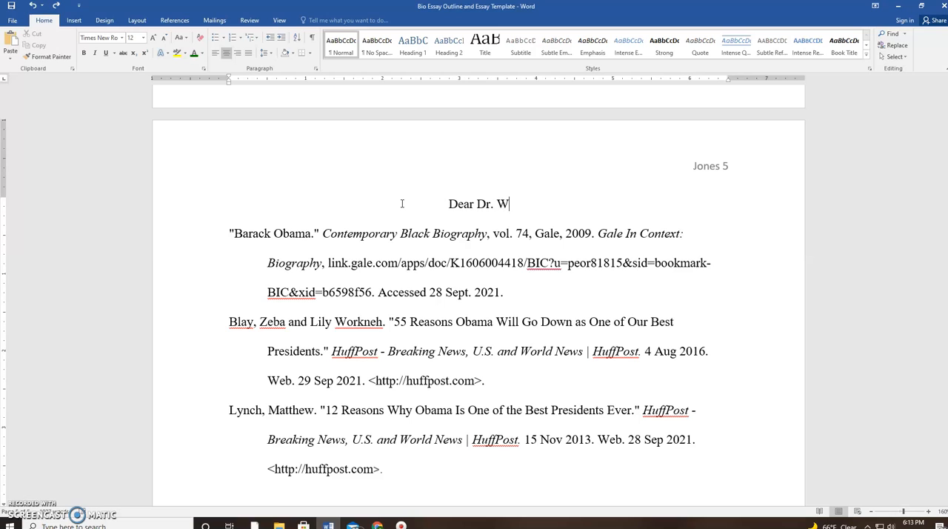
Restore the original Works Cited heading and select the word Works.
key("backspace")
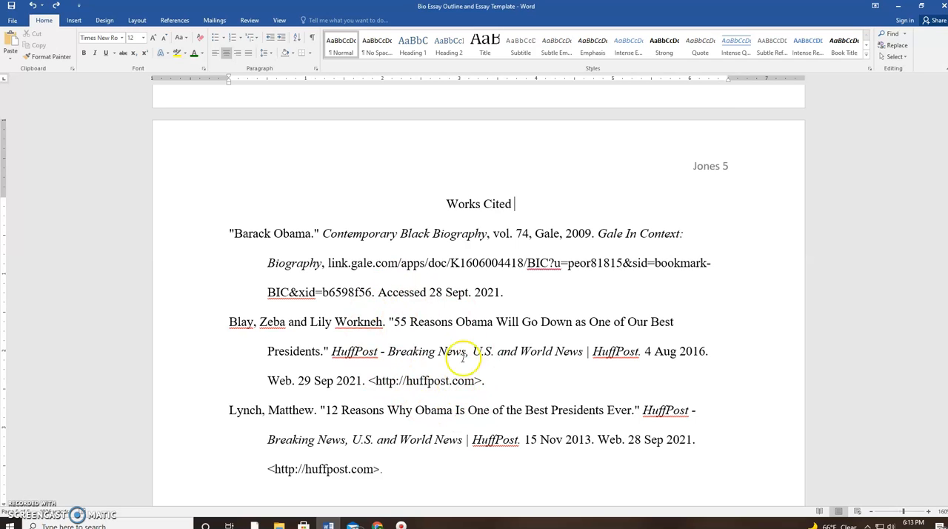
double_click(462, 205)
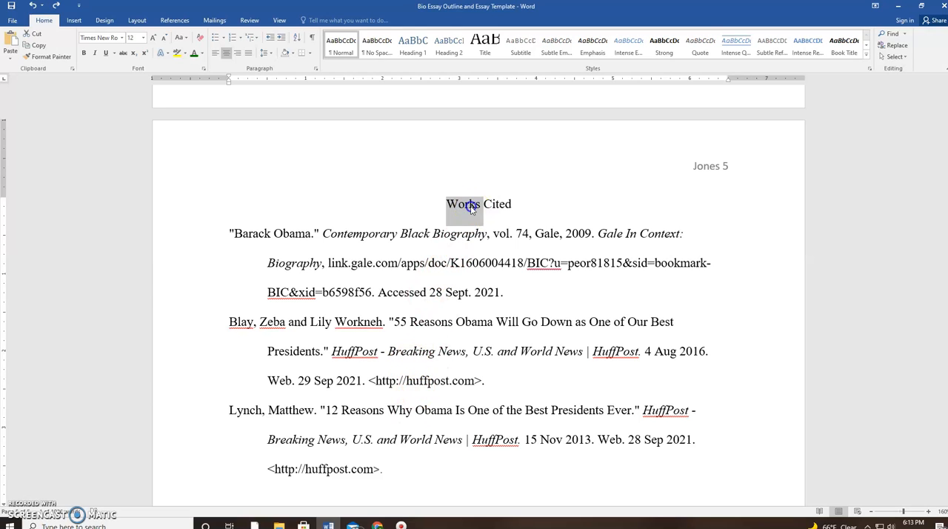
mouse_move(504, 237)
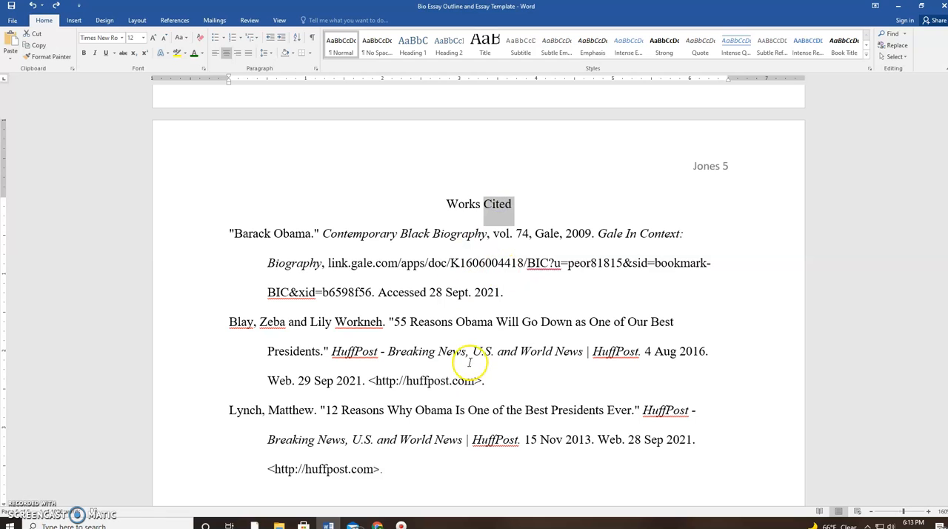
Scroll back up from Works Cited to the health care and climate change body paragraph.
scroll("up", 3)
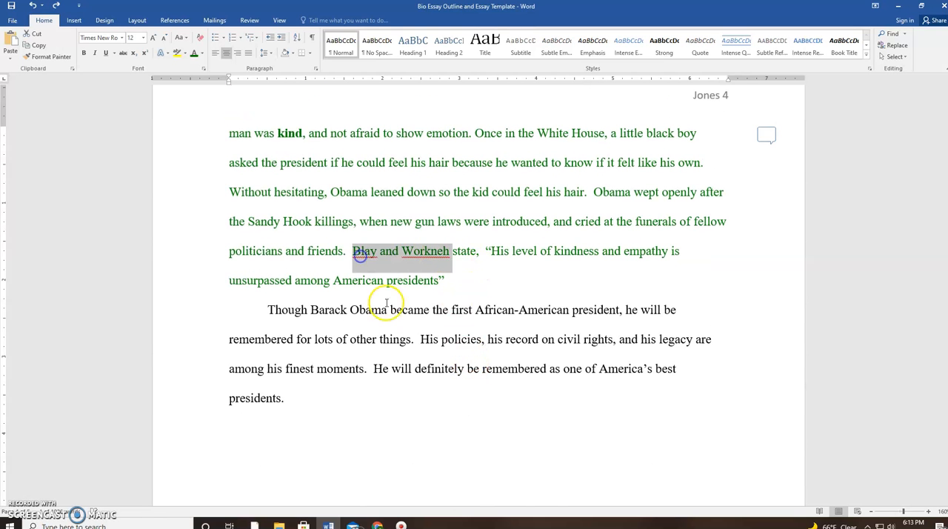
scroll("up", 3)
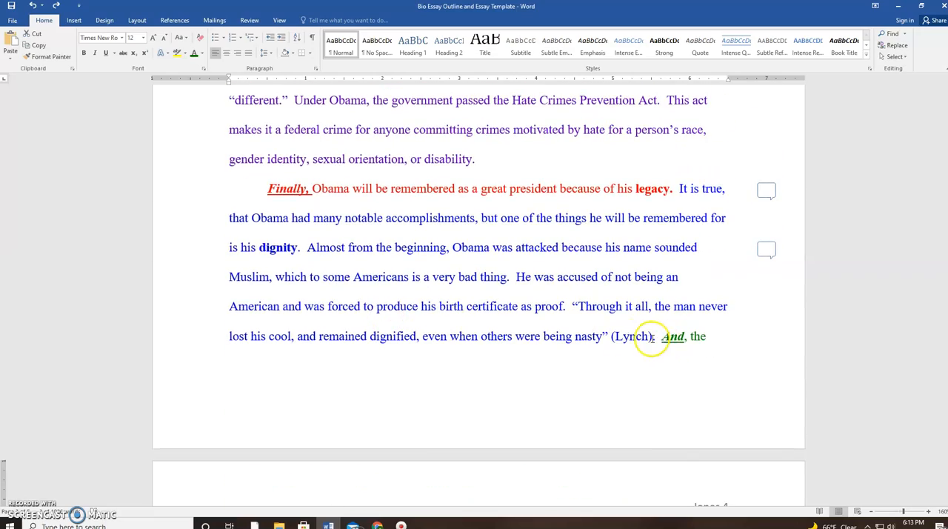
scroll("up", 3)
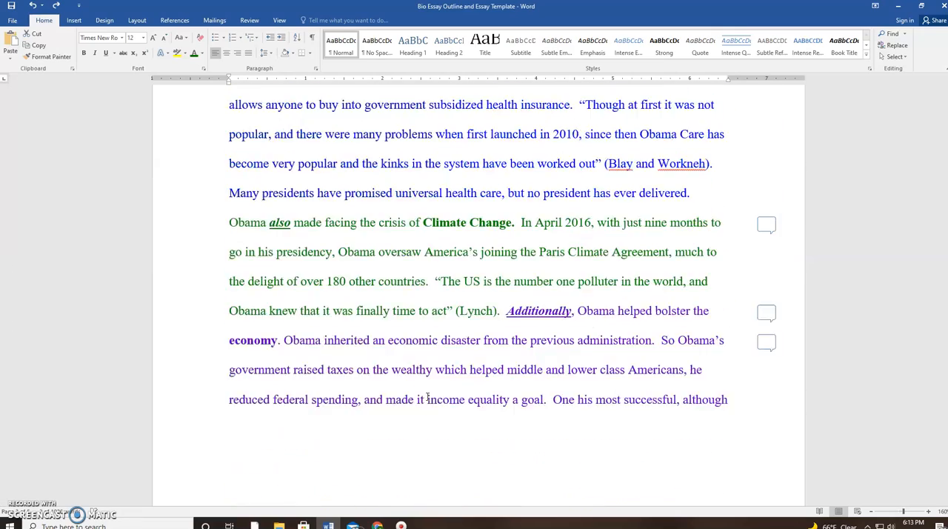
scroll("up", 3)
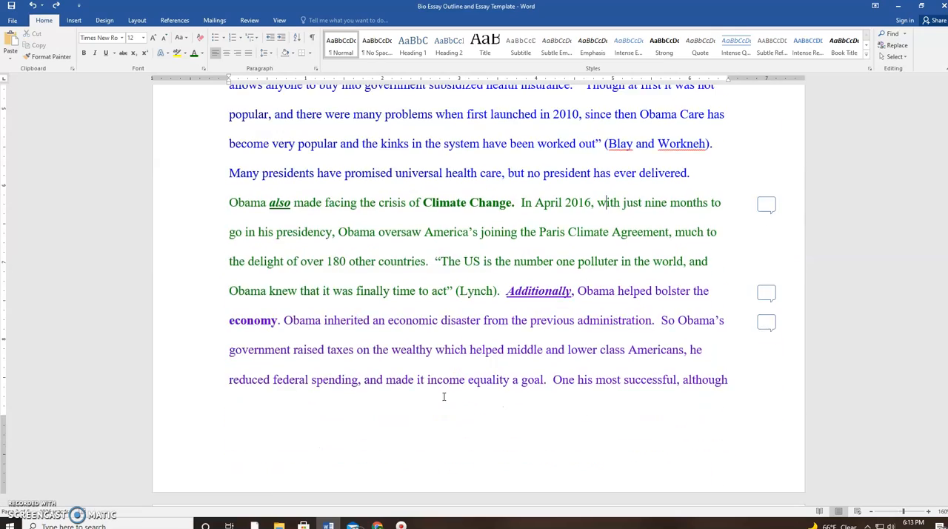